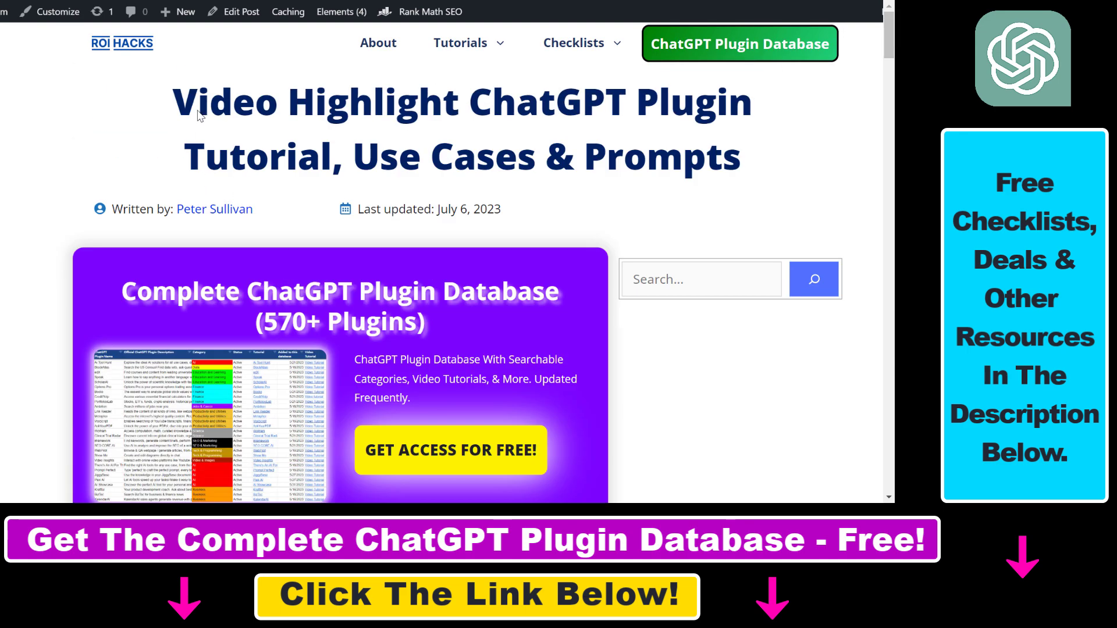
Highlight the Video Highlight ChatGPT Plugin title and read the 'What is Video Highlight' overview
left_click_drag(175, 103, 556, 103)
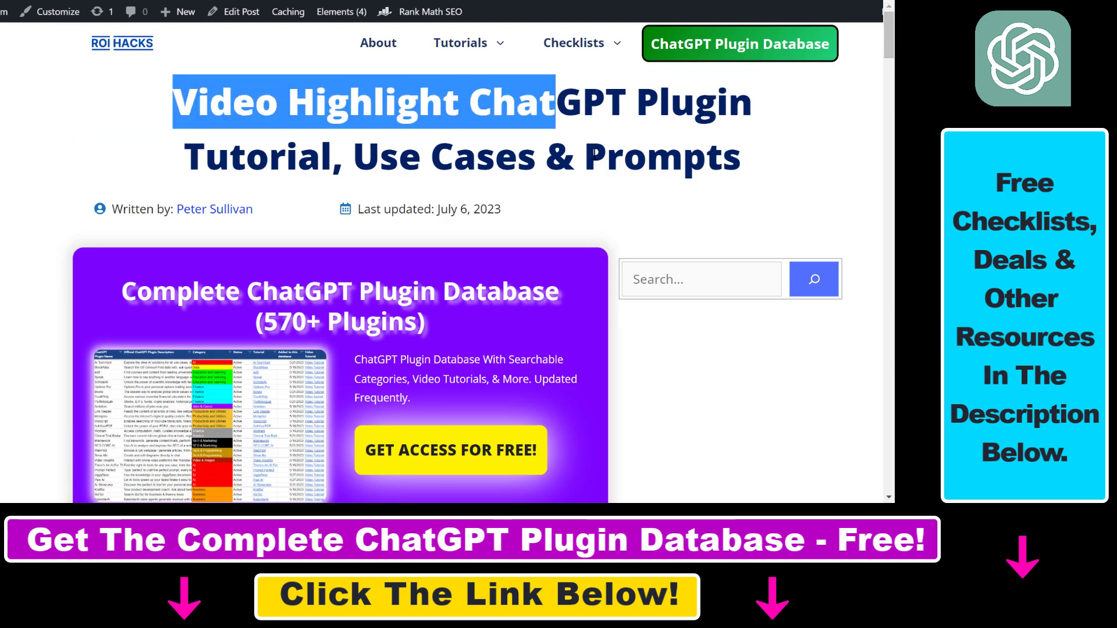
scroll("down", 3)
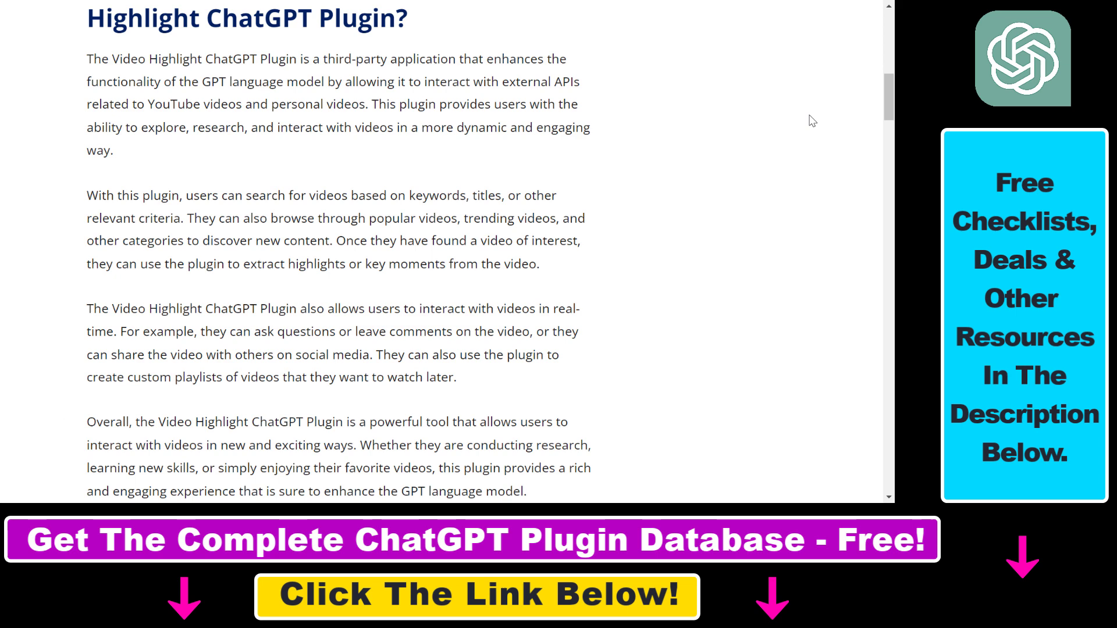
scroll("down", 3)
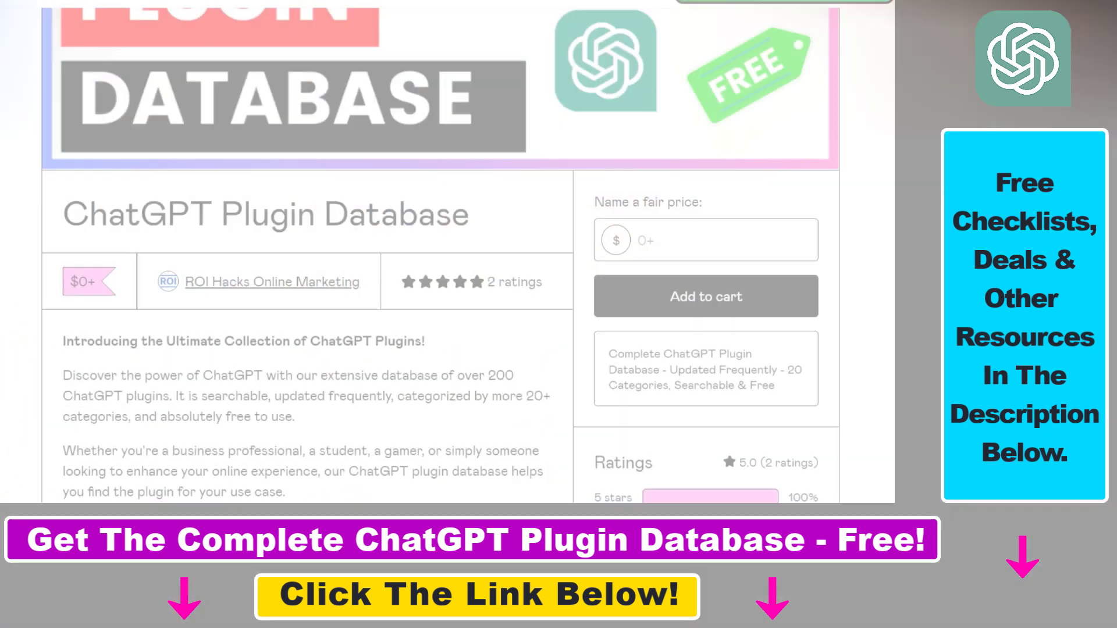
Scroll through the free ChatGPT Plugin Database listing and its description on Gumroad
scroll("down", 3)
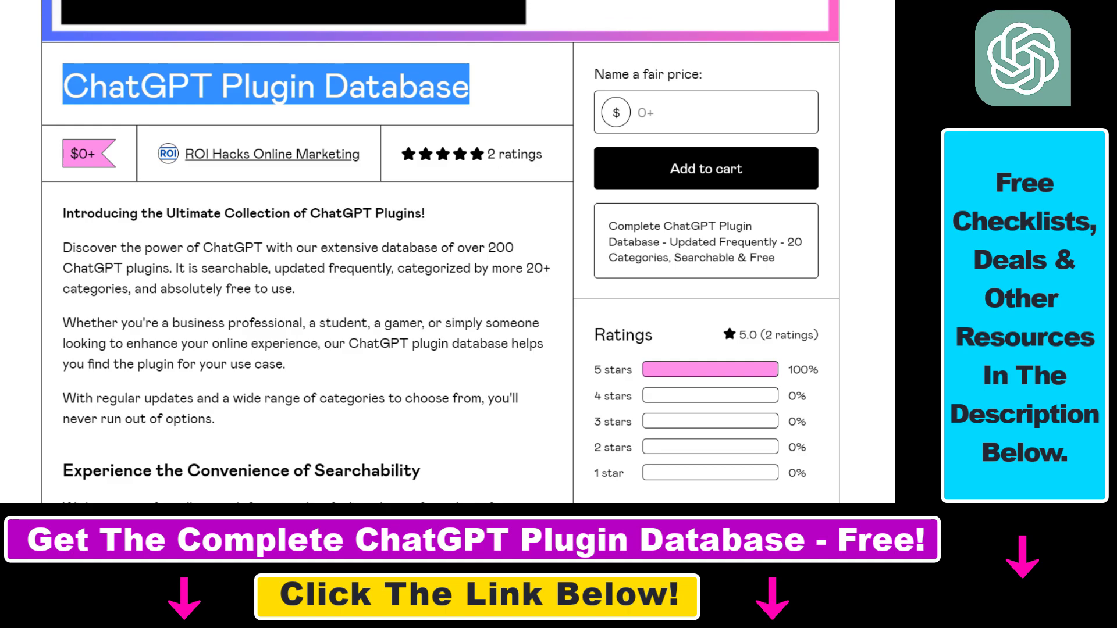
scroll("down", 3)
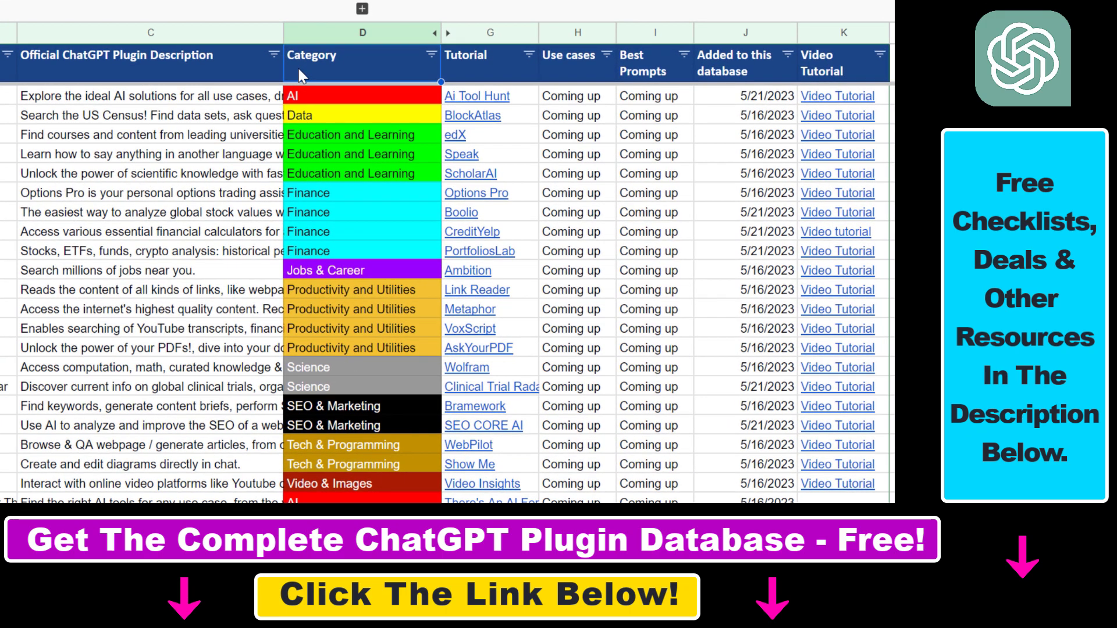
mouse_move(472, 63)
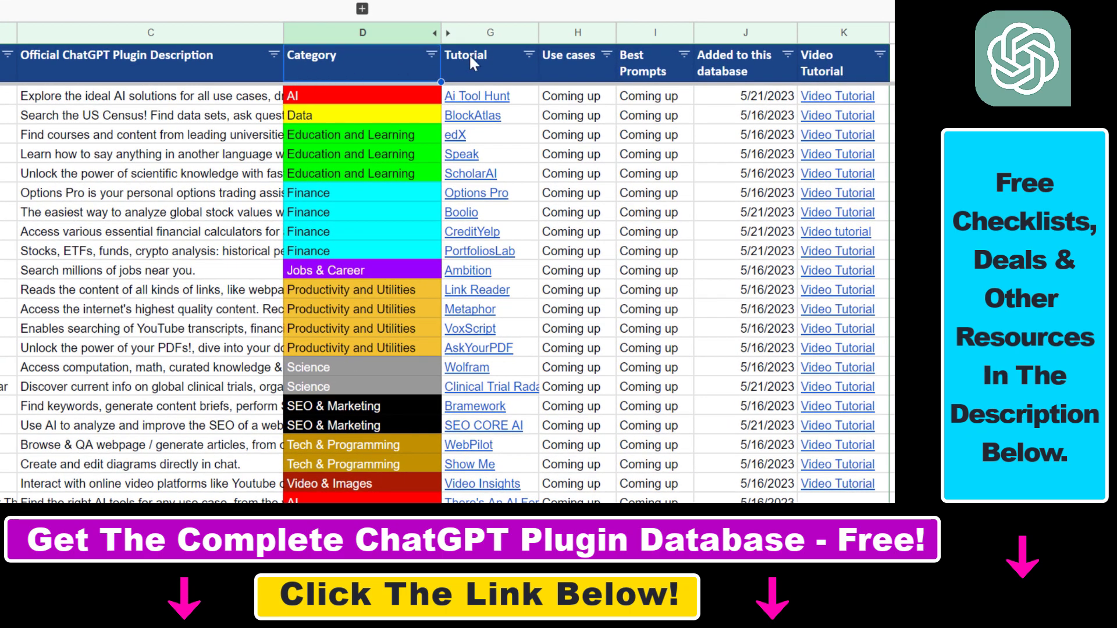
mouse_move(840, 121)
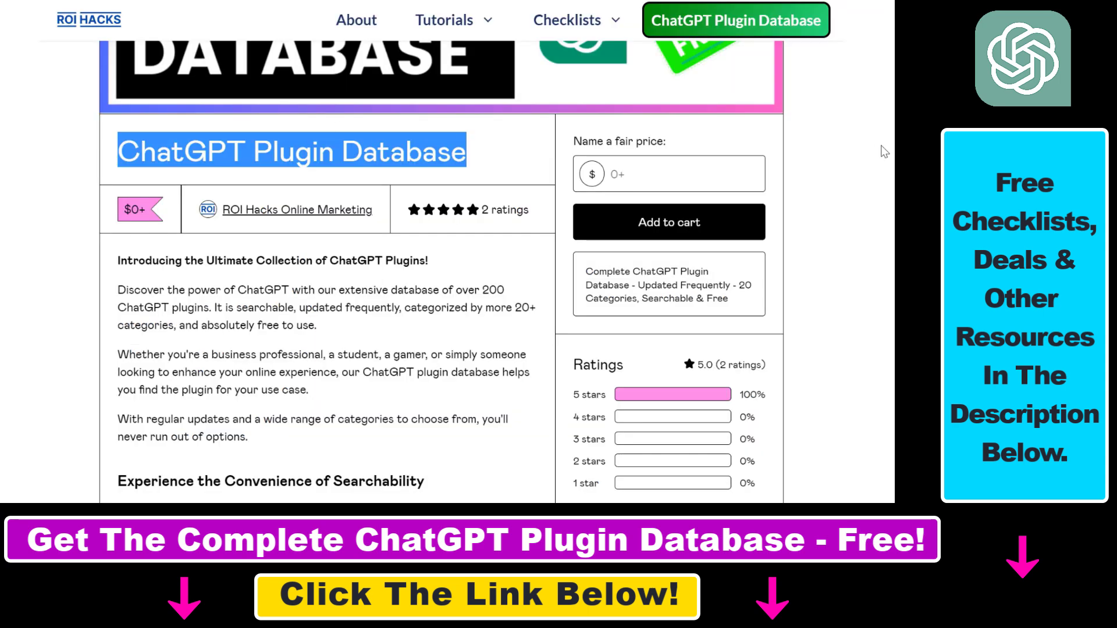
Read the description down to 'Experience the Convenience of Searchability', then switch to a new ChatGPT chat
scroll("down", 3)
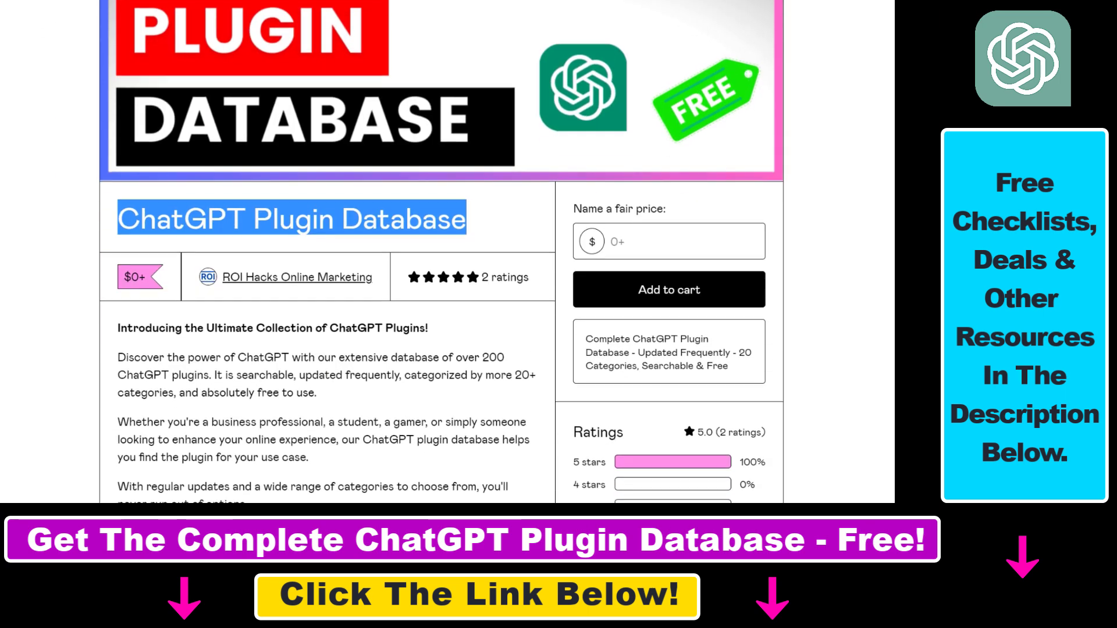
scroll("down", 3)
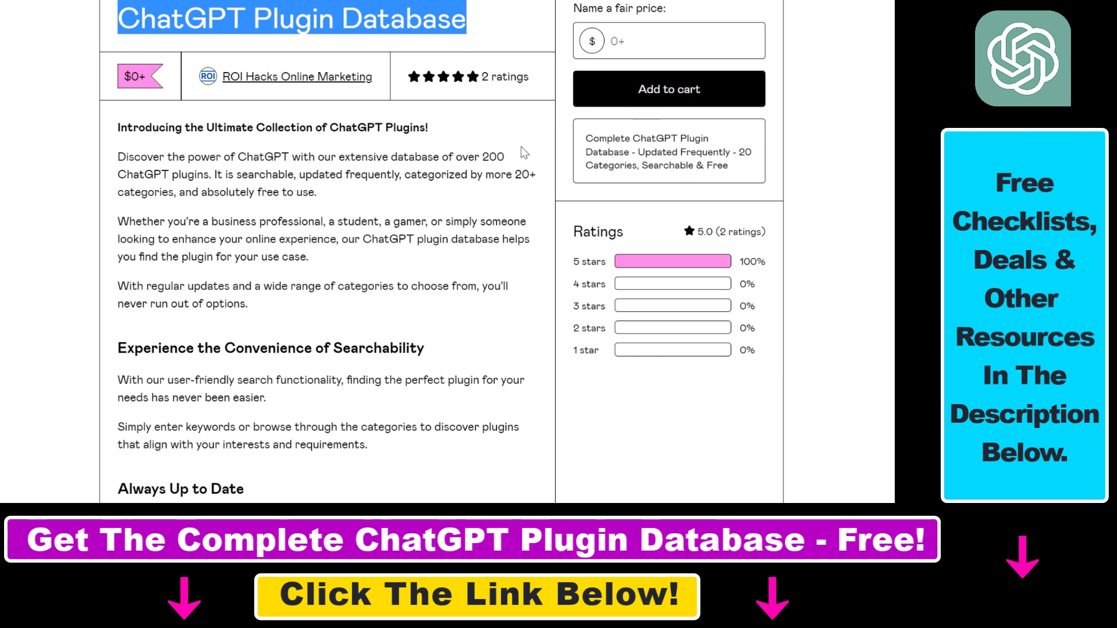
left_click(668, 40)
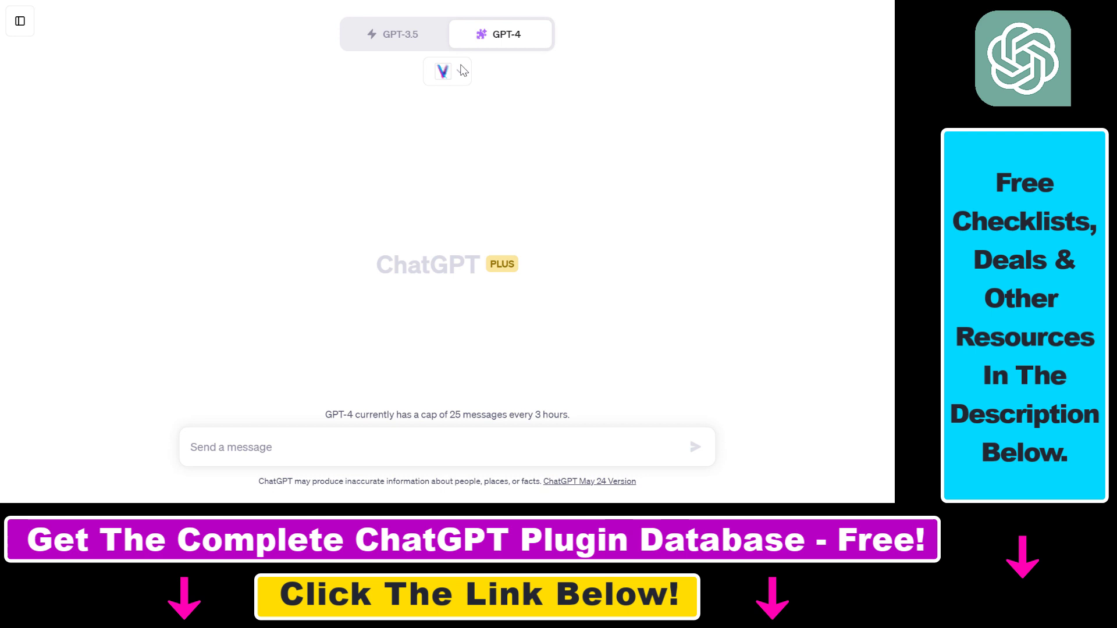
left_click(447, 71)
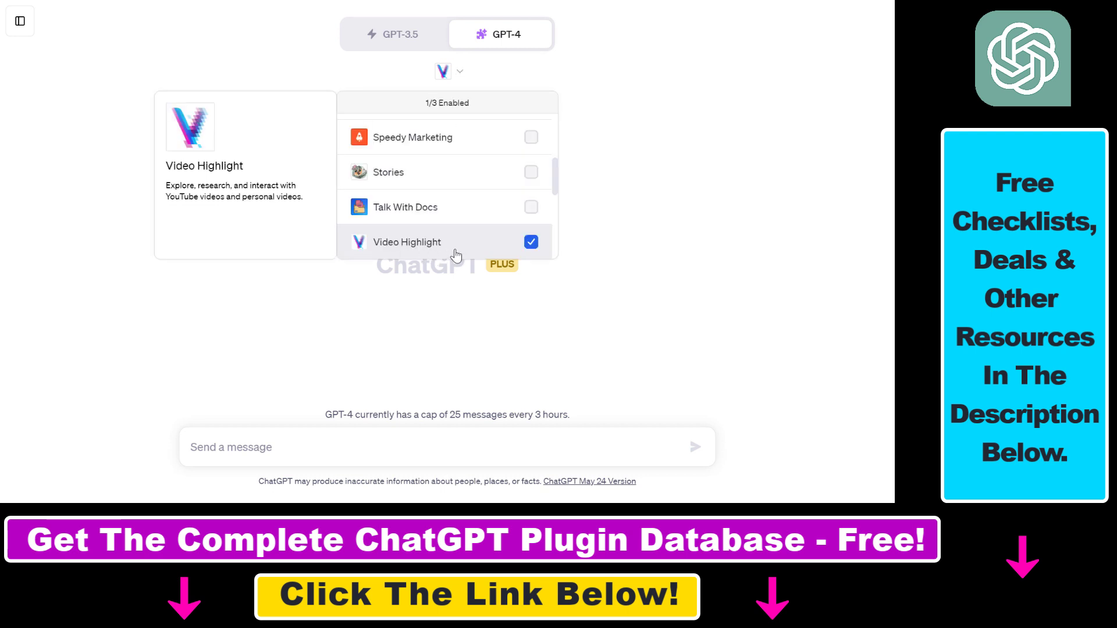
left_click(448, 71)
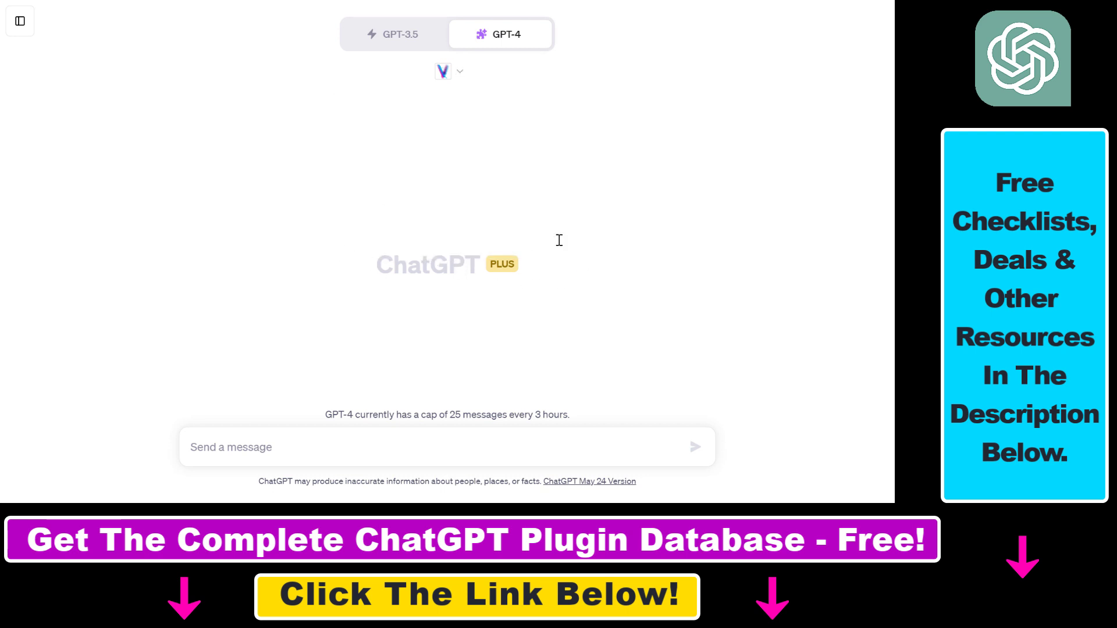
mouse_move(586, 191)
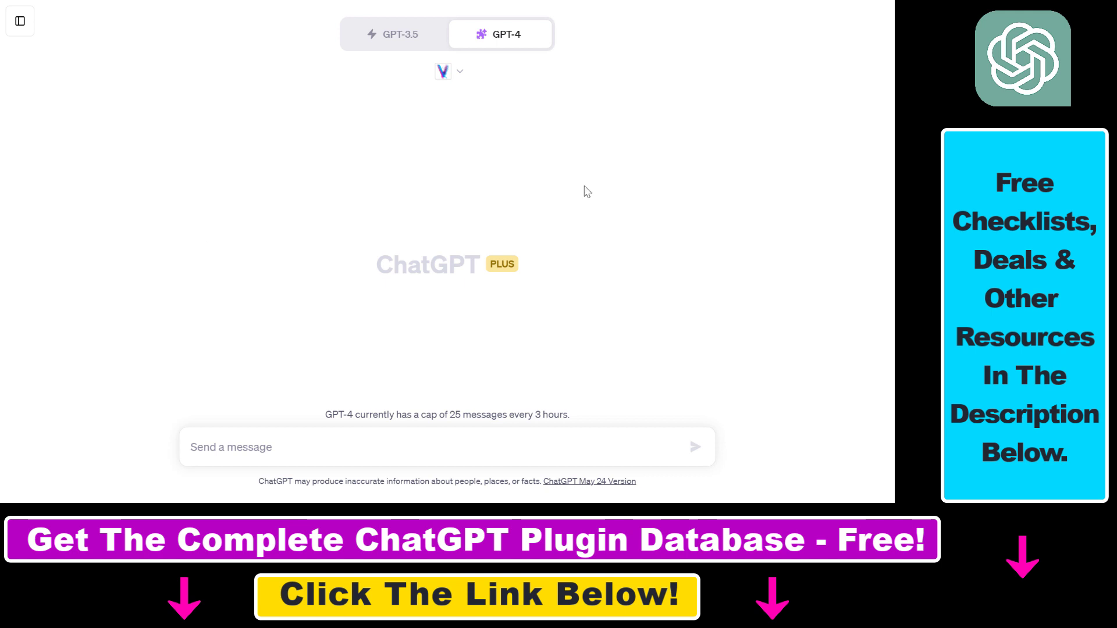
left_click(448, 71)
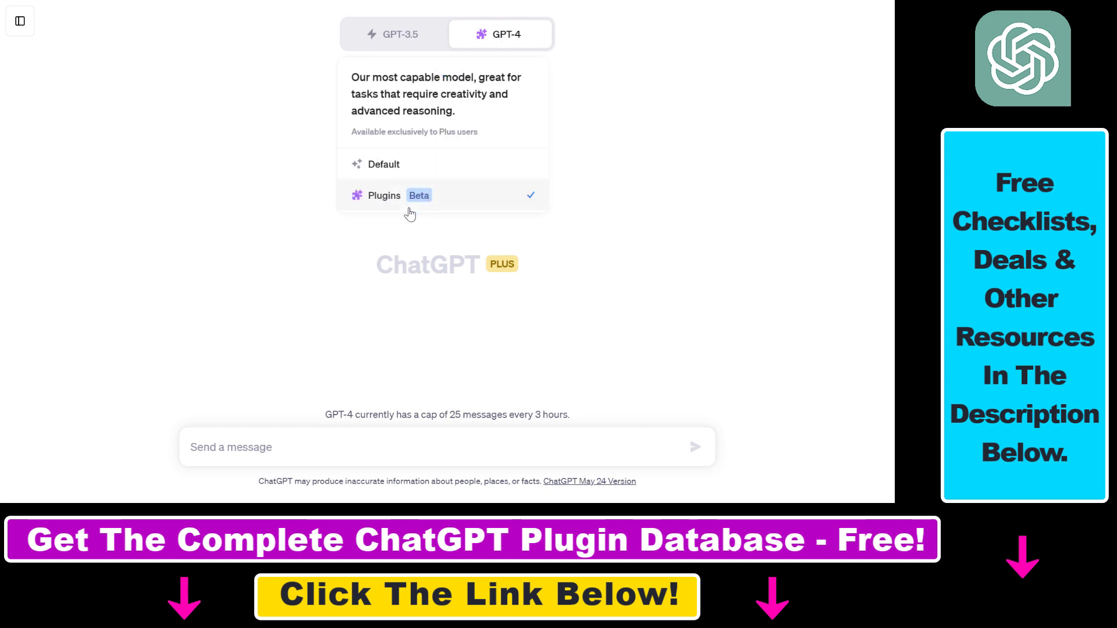
mouse_move(456, 254)
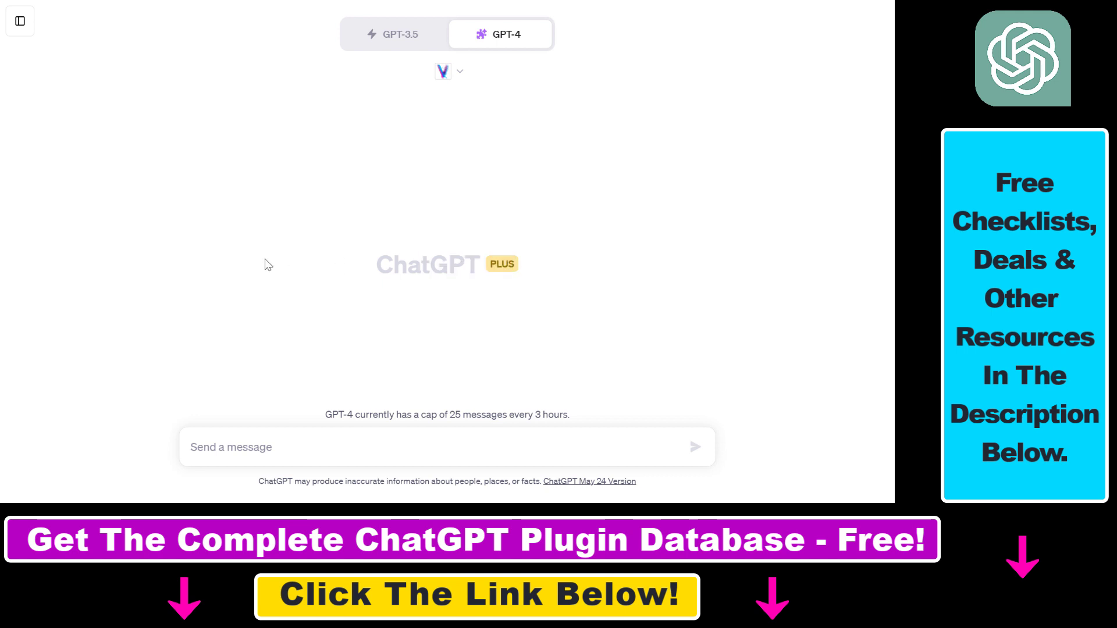
mouse_move(463, 251)
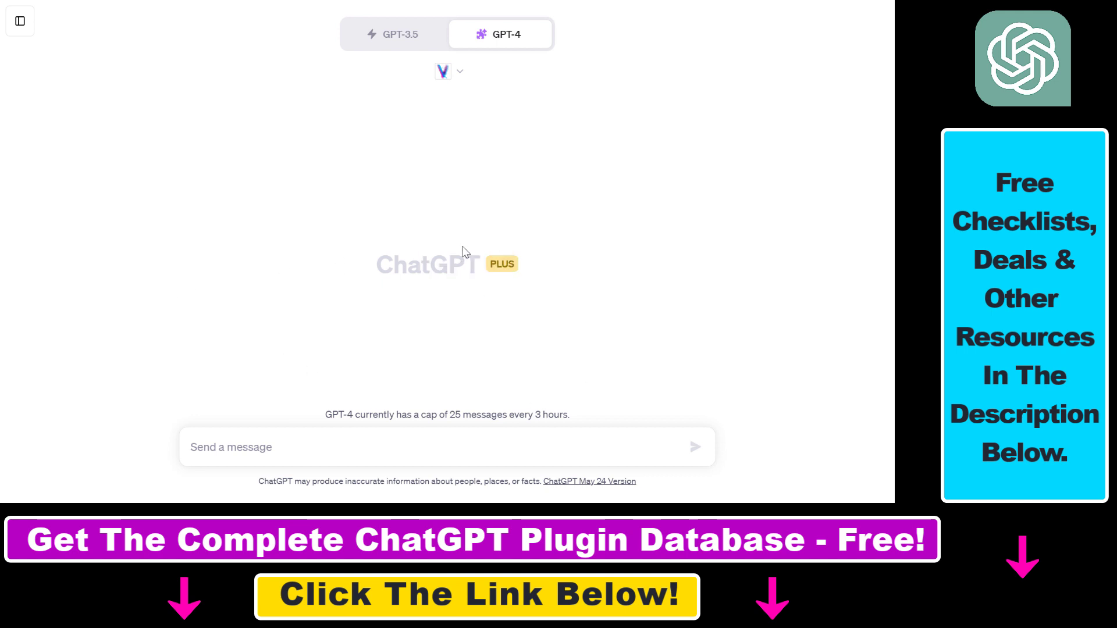
mouse_move(3, 11)
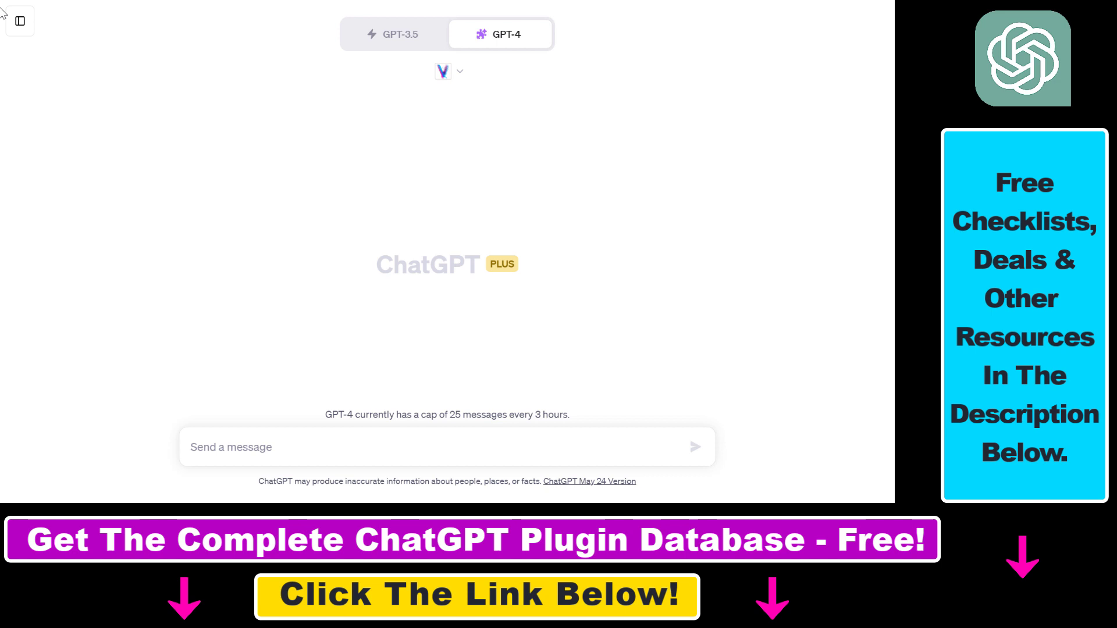
Start a new chat on GPT-4 and choose Plugins (Beta) mode
left_click(505, 34)
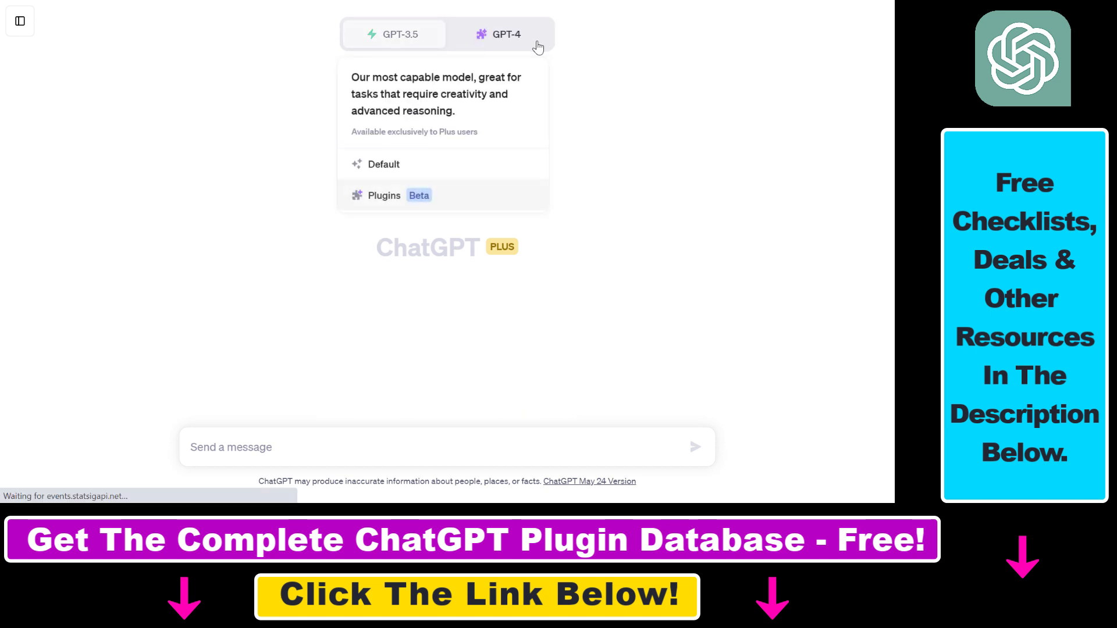
left_click(383, 196)
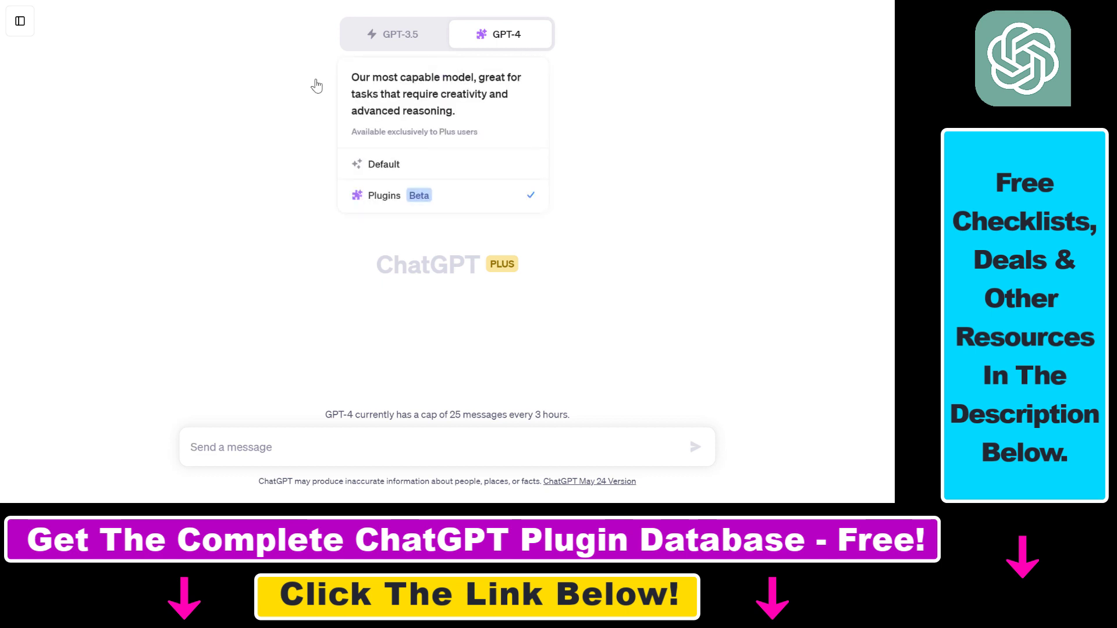
left_click(382, 195)
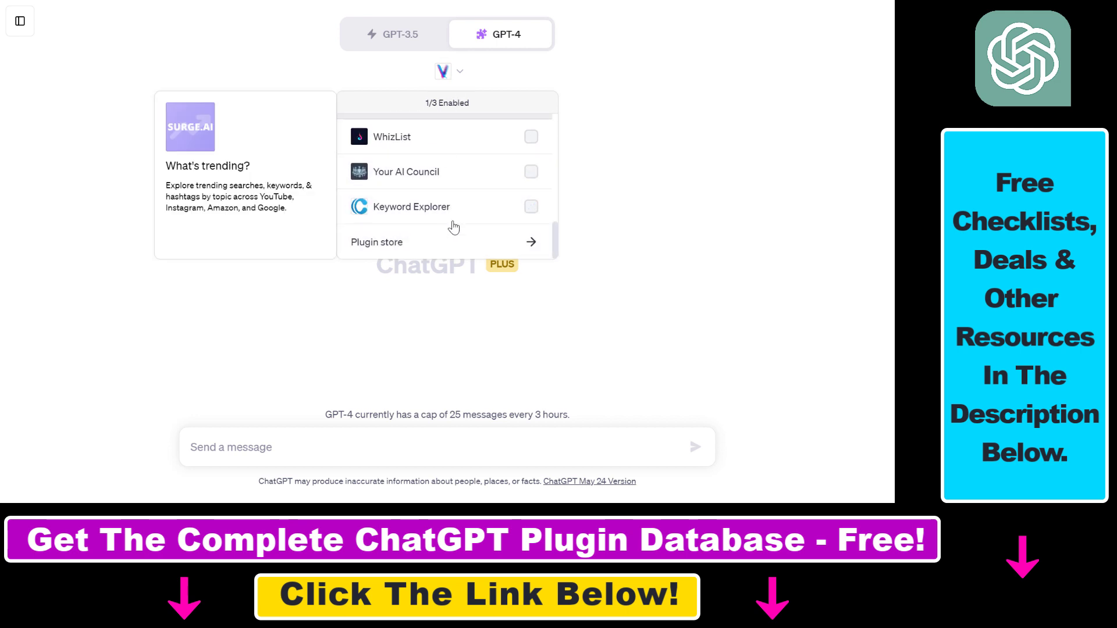
Enable the Video Highlight plugin in the GPT-4 plugins dropdown
left_click(530, 198)
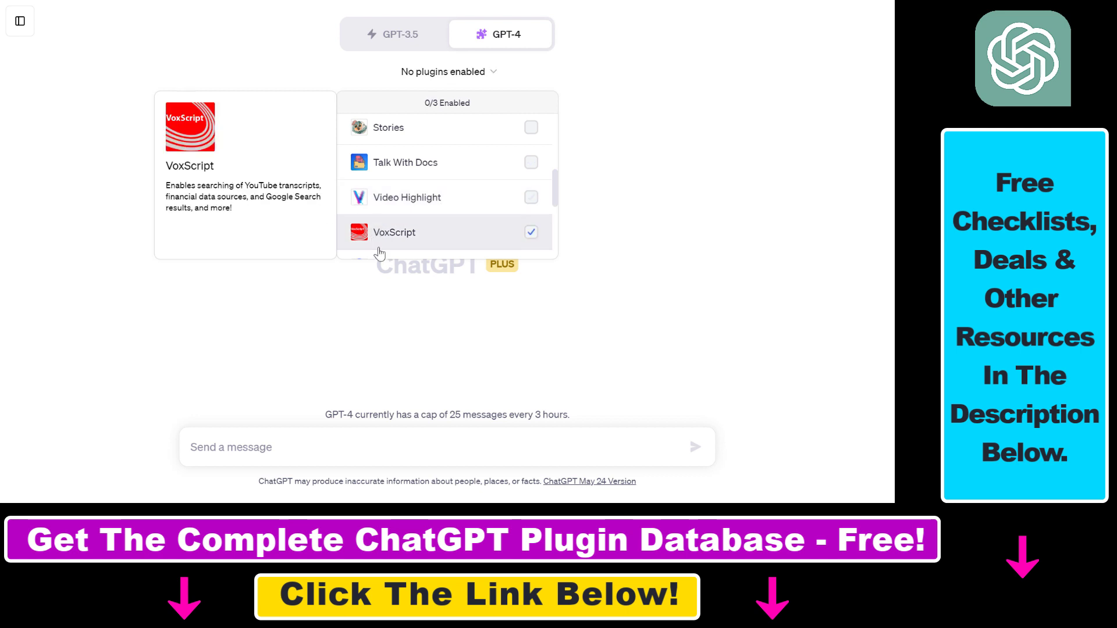
left_click(530, 198)
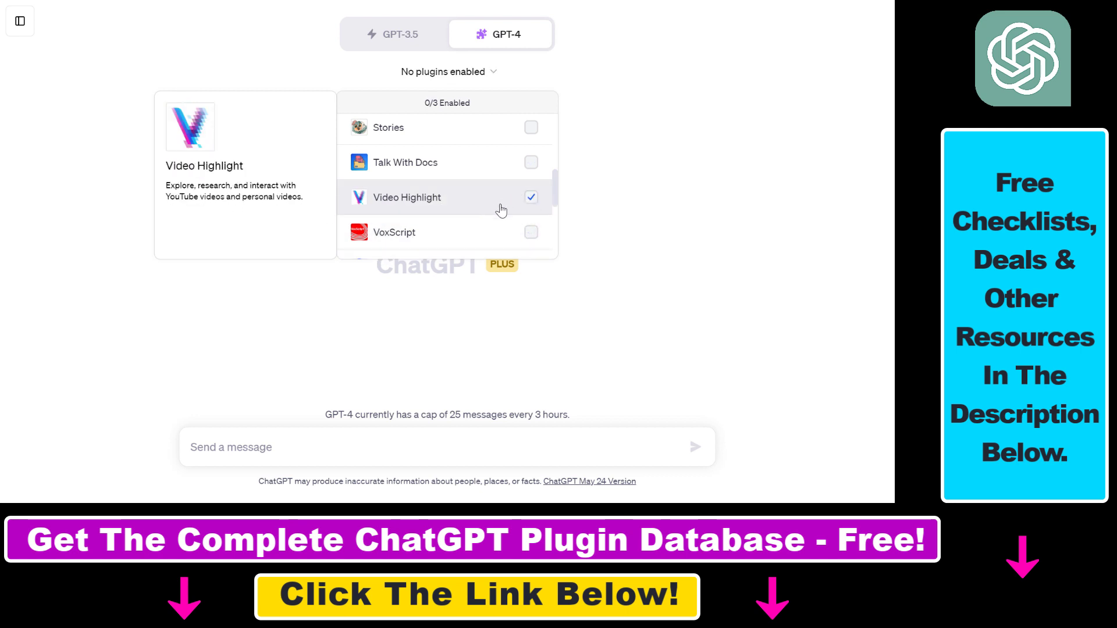
left_click(530, 198)
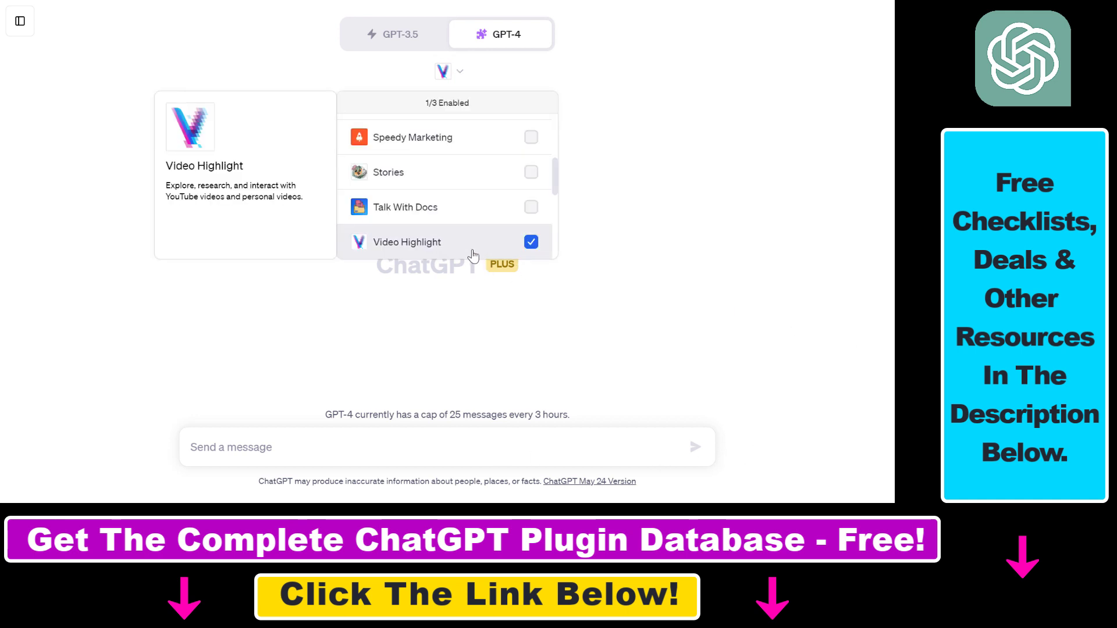
mouse_move(405, 207)
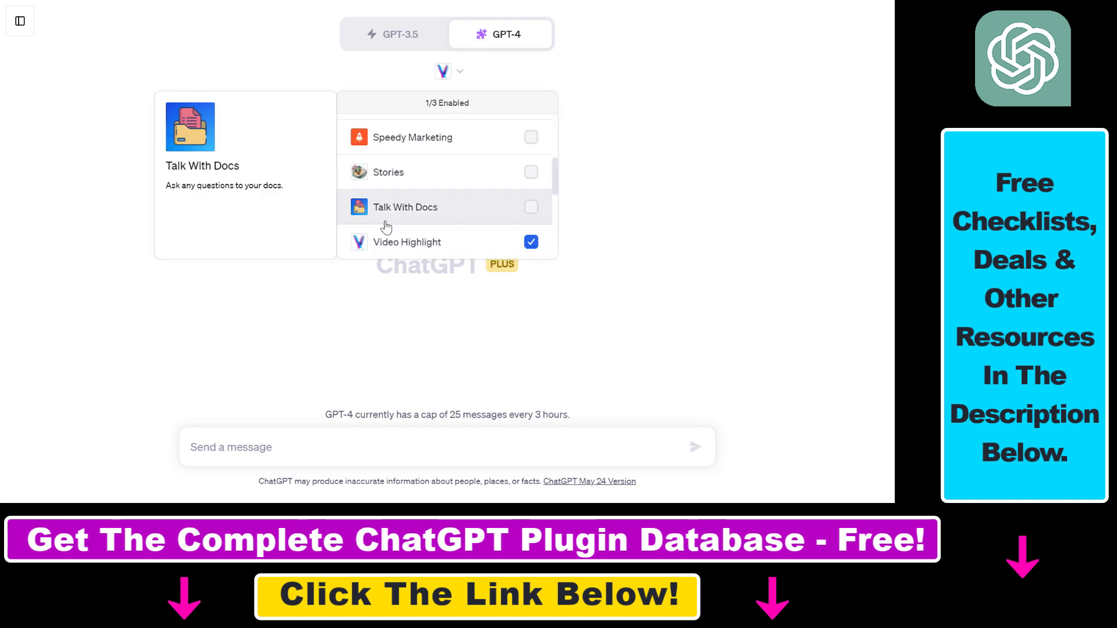
mouse_move(407, 242)
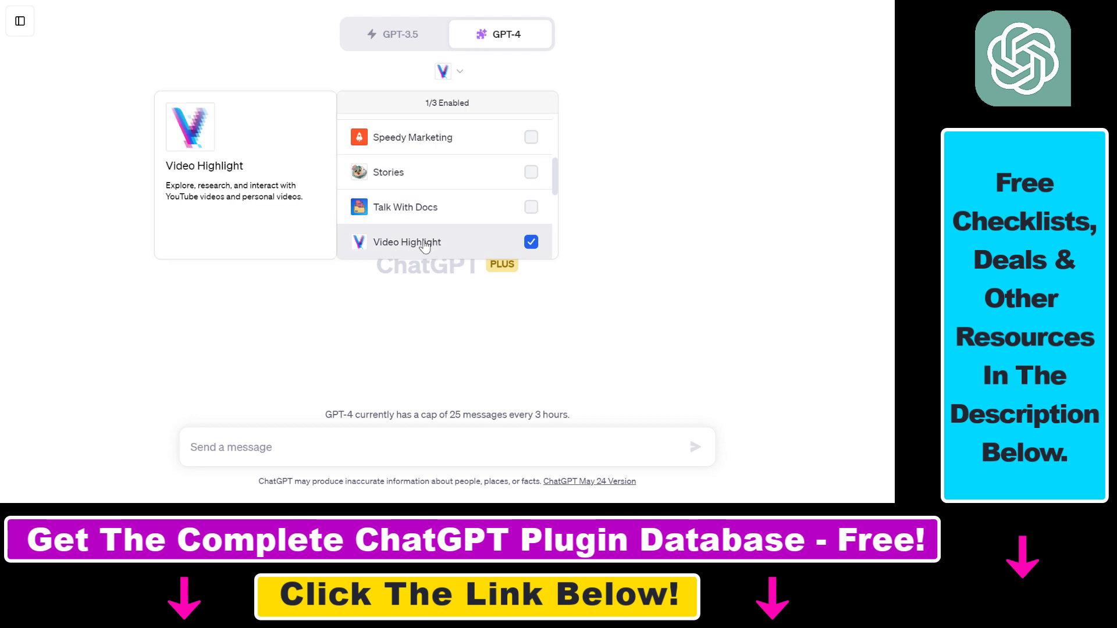
mouse_move(468, 251)
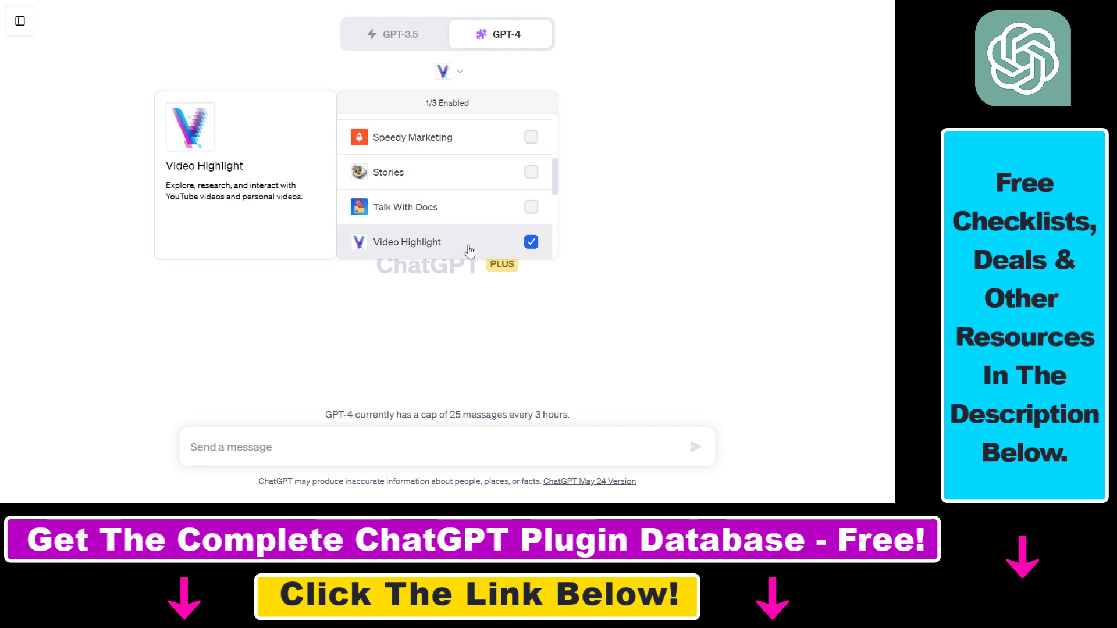
mouse_move(474, 257)
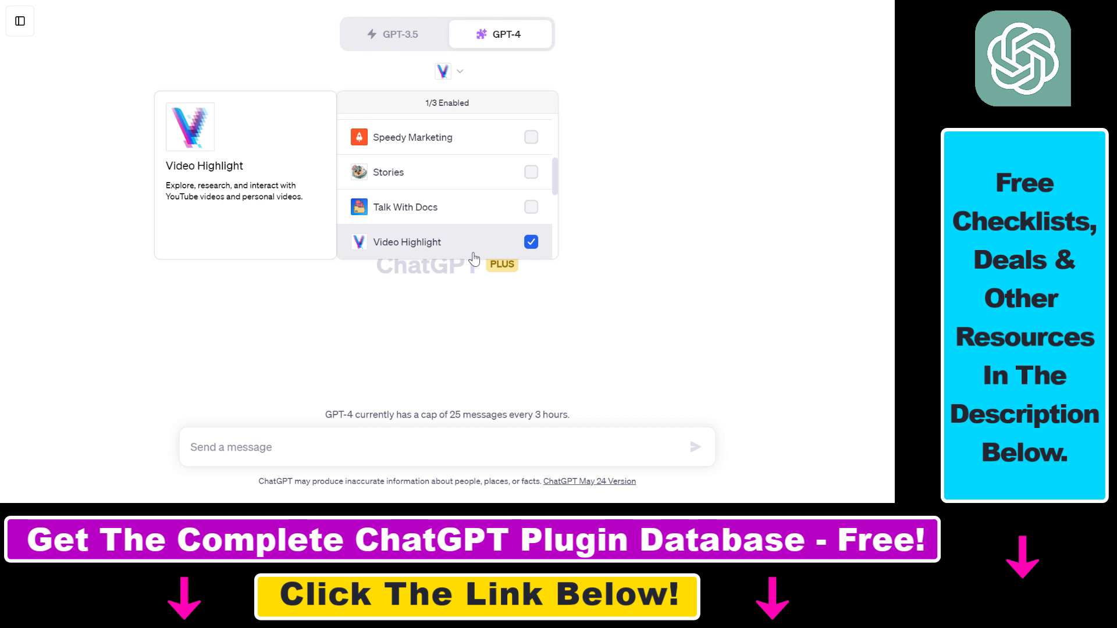
Draft 'analyze this video for me:' with the YouTube link watch?v=SzAuB2FG79A in the message box
type("analyze this video for me: https://www.youtube.com/watch?v=SzAuB2FG79A")
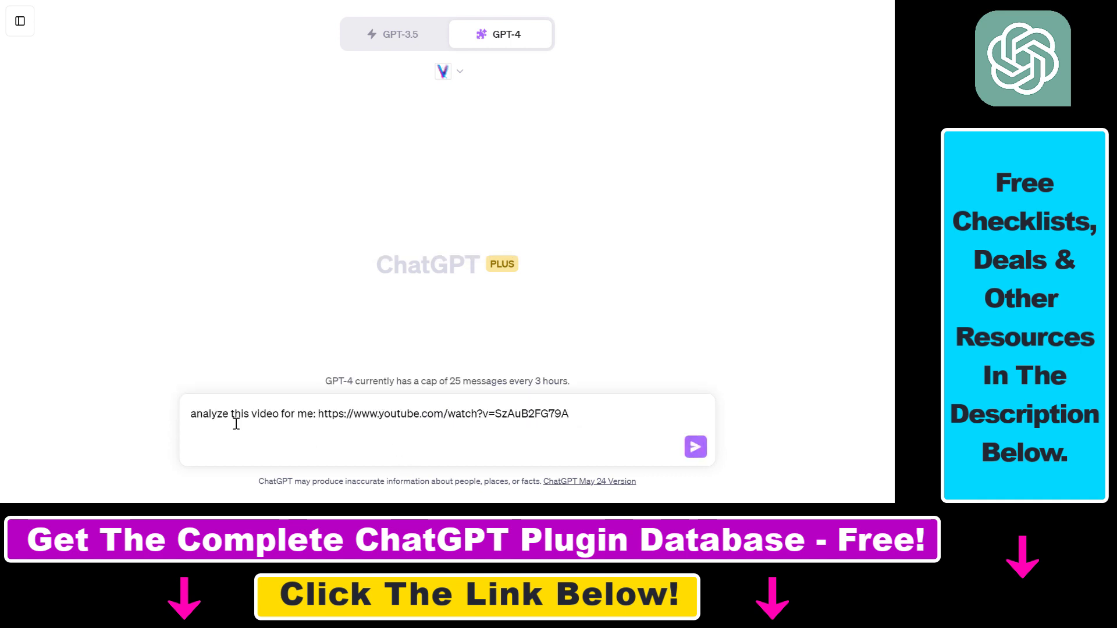
left_click_drag(327, 413, 552, 413)
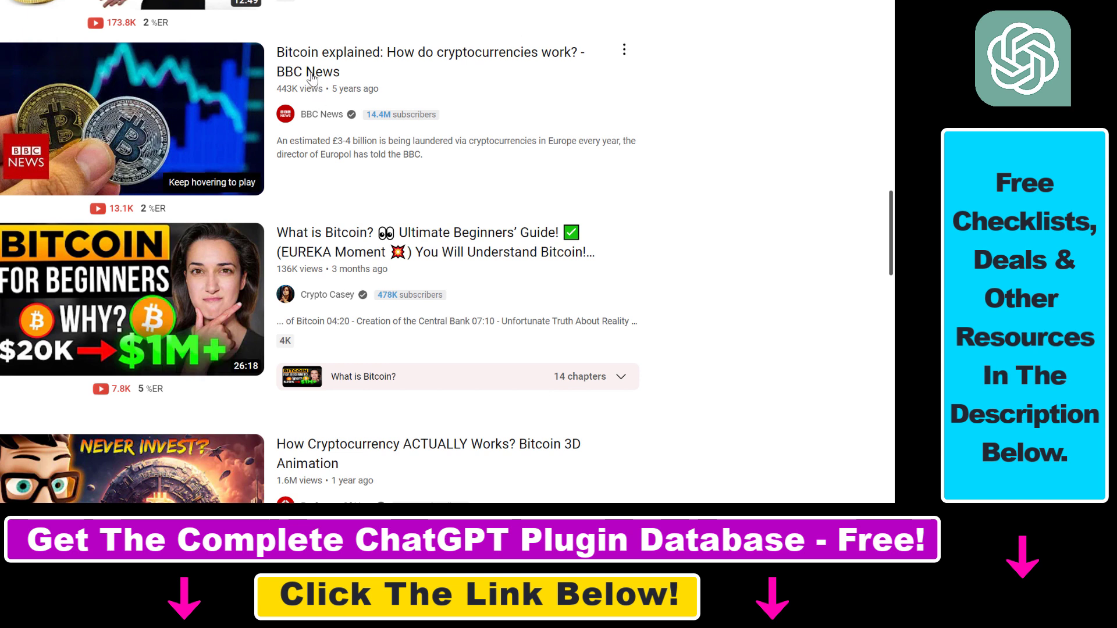
mouse_move(309, 78)
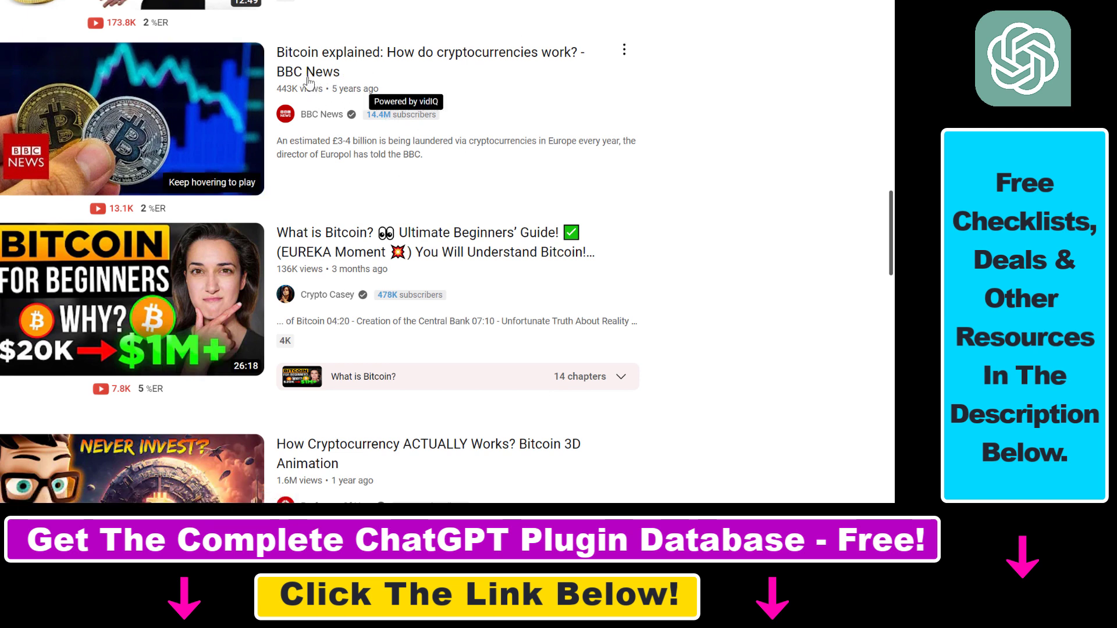
mouse_move(531, 72)
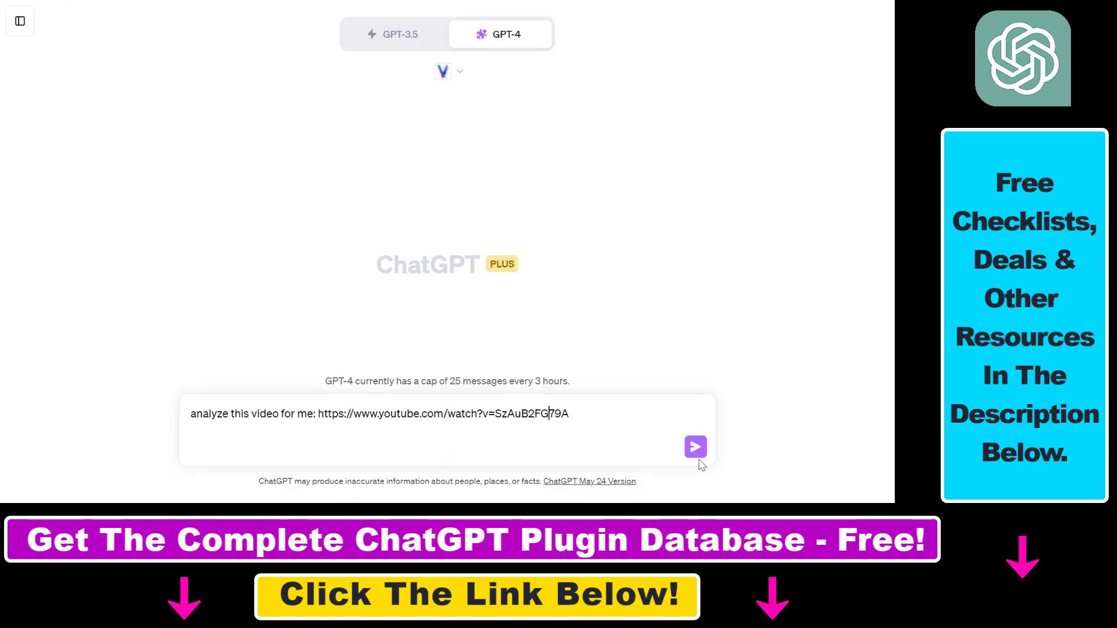
mouse_move(695, 447)
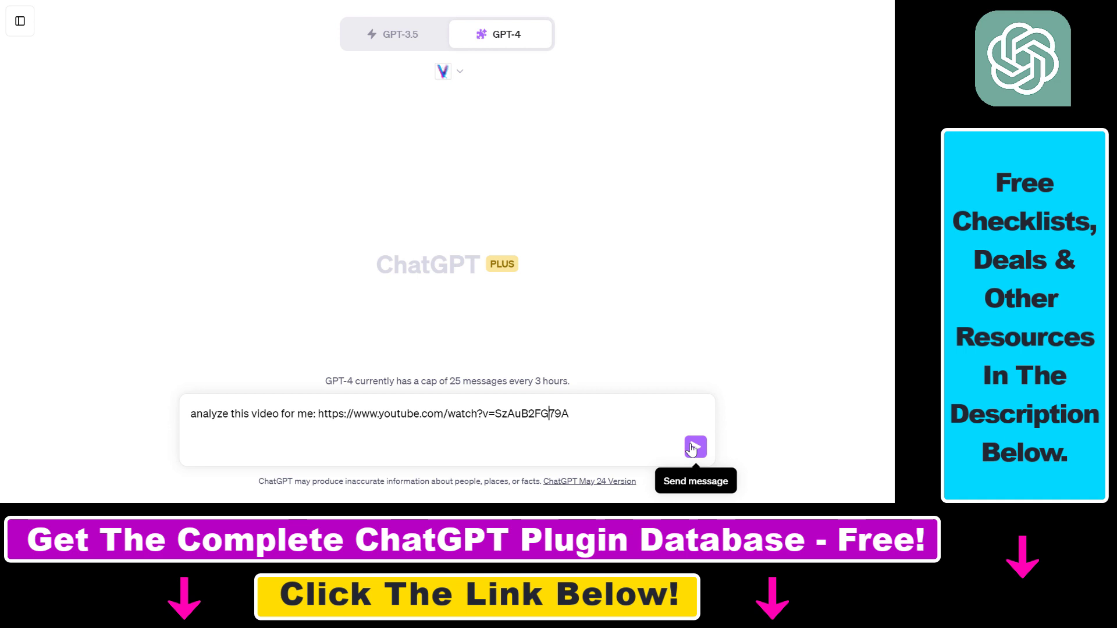
Send the analysis request and highlight the ResponseTooLargeError explaining the transcript is too large
left_click(695, 447)
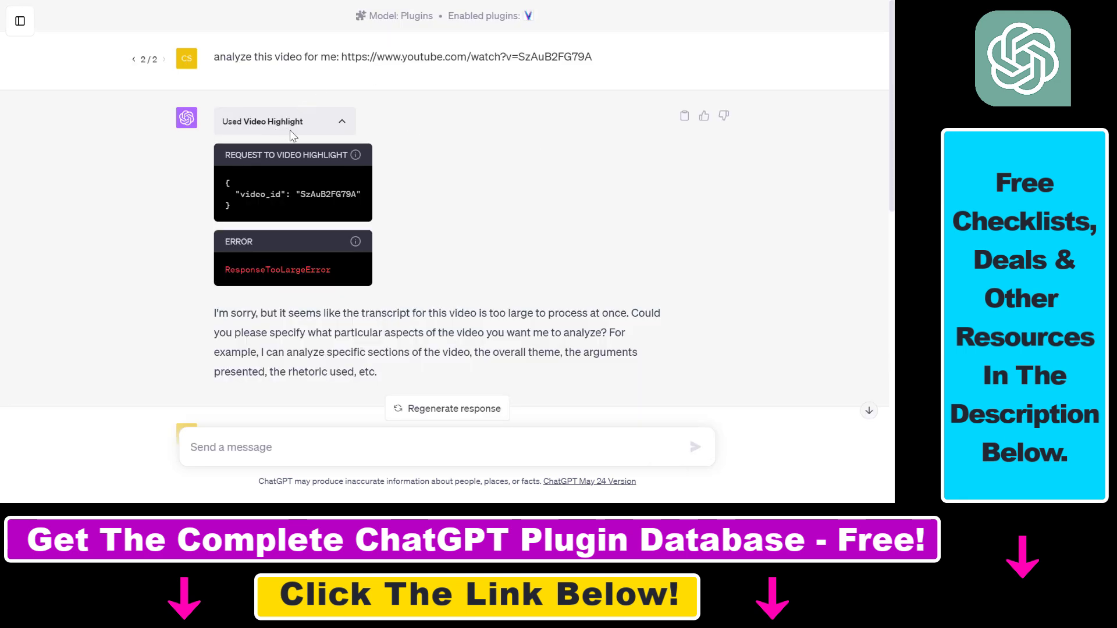
mouse_move(527, 27)
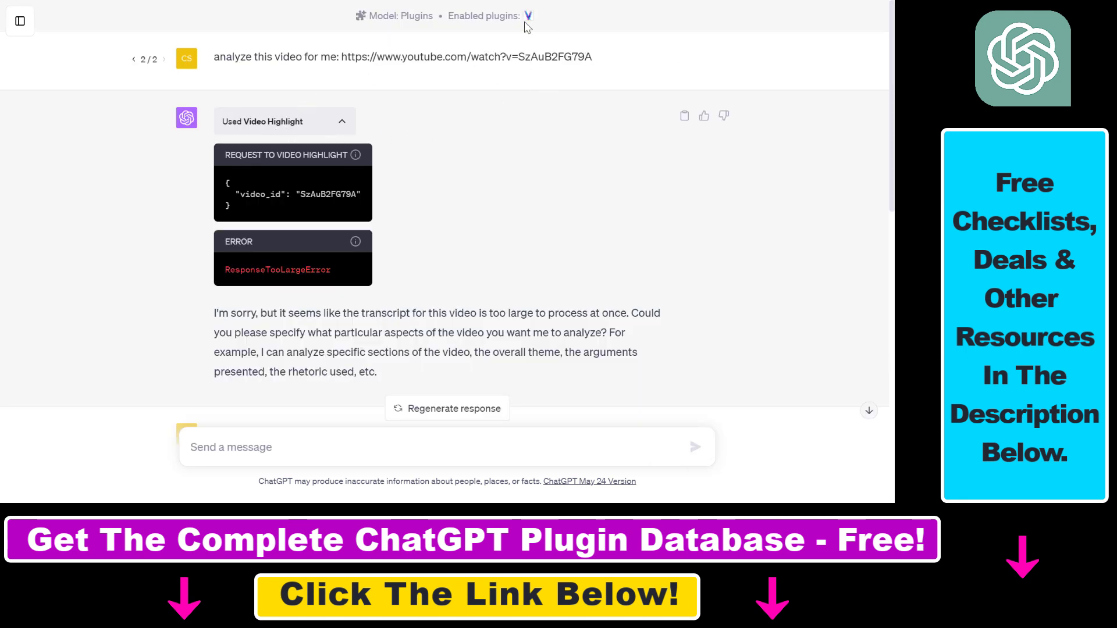
left_click_drag(223, 57, 481, 57)
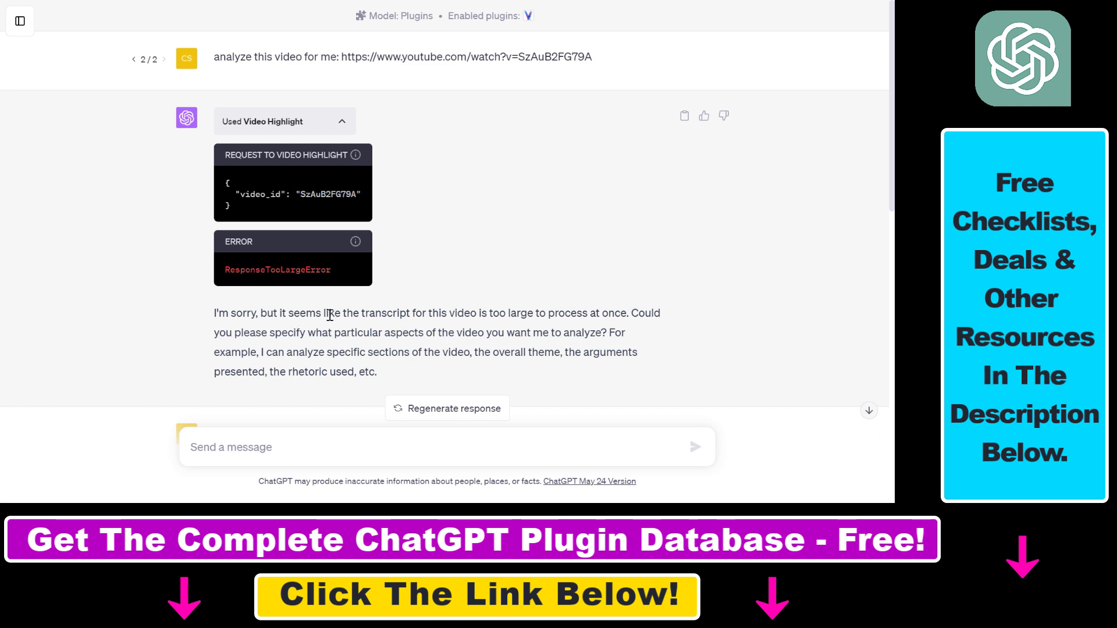
left_click_drag(341, 313, 521, 313)
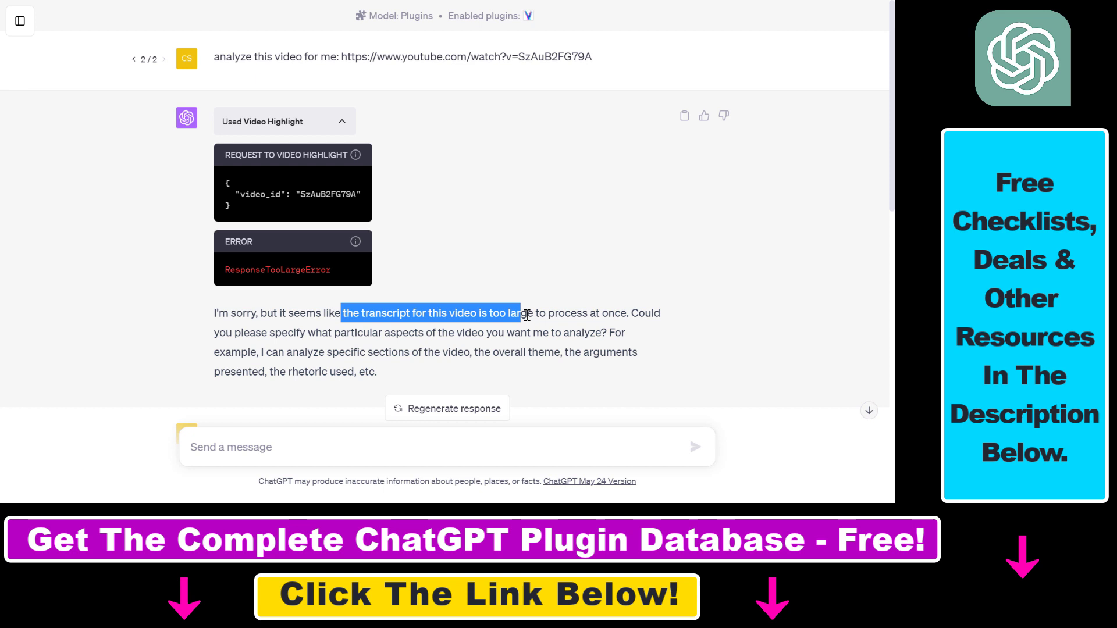
left_click_drag(520, 313, 618, 313)
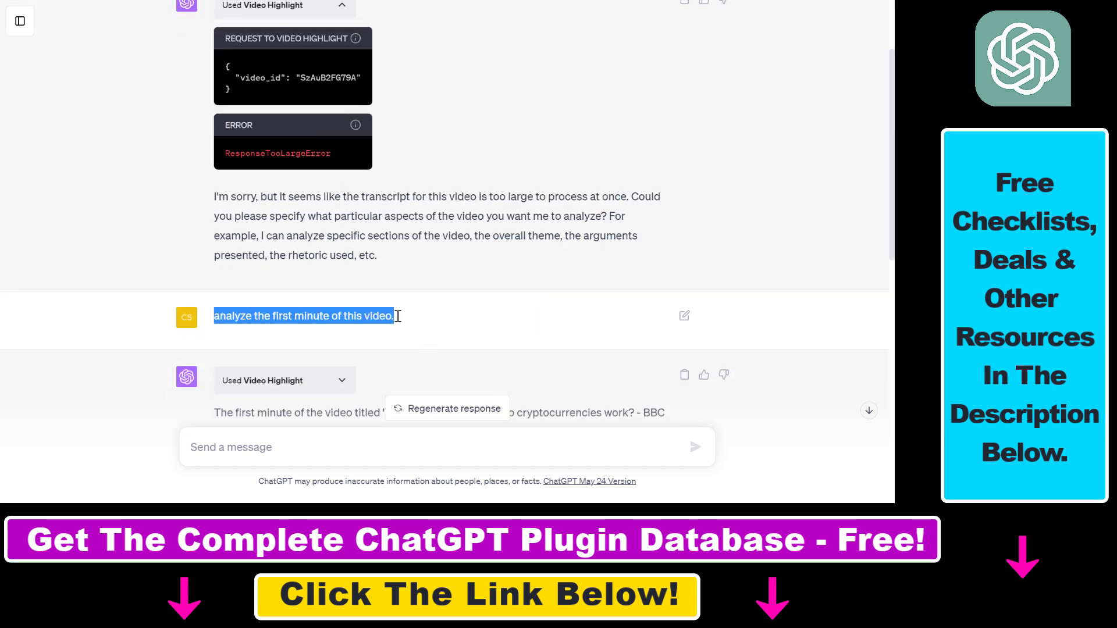
scroll("down", 3)
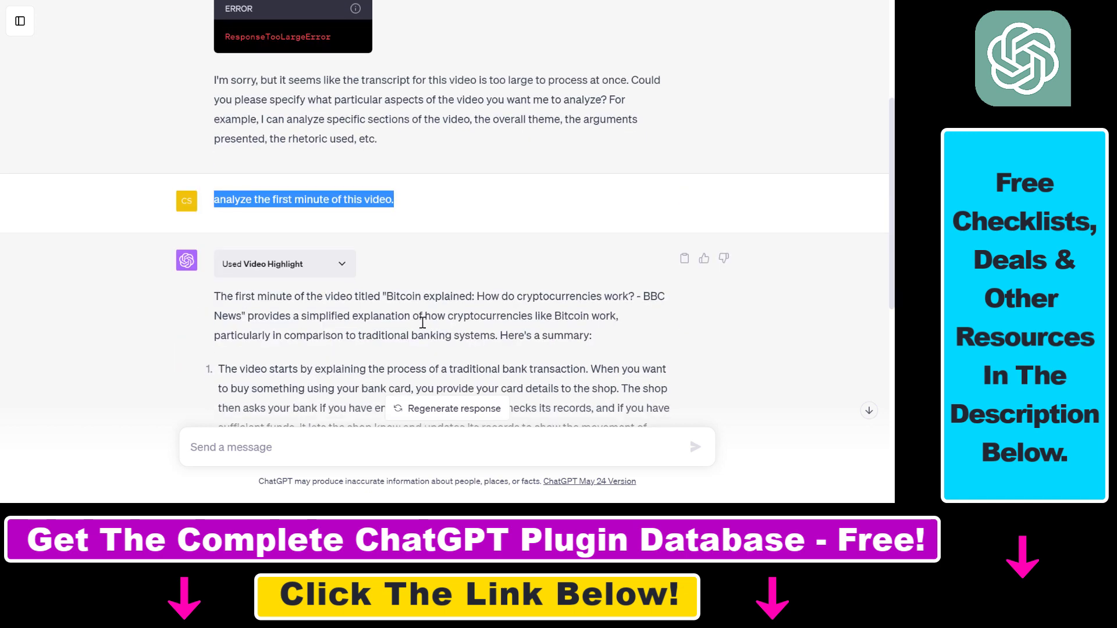
mouse_move(401, 321)
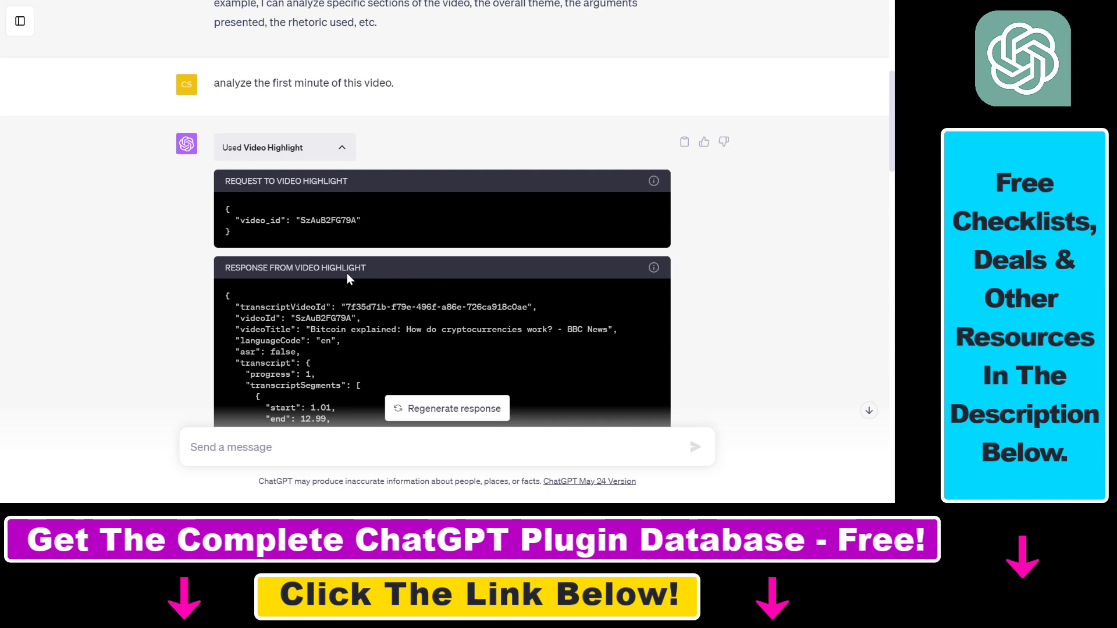
scroll("down", 3)
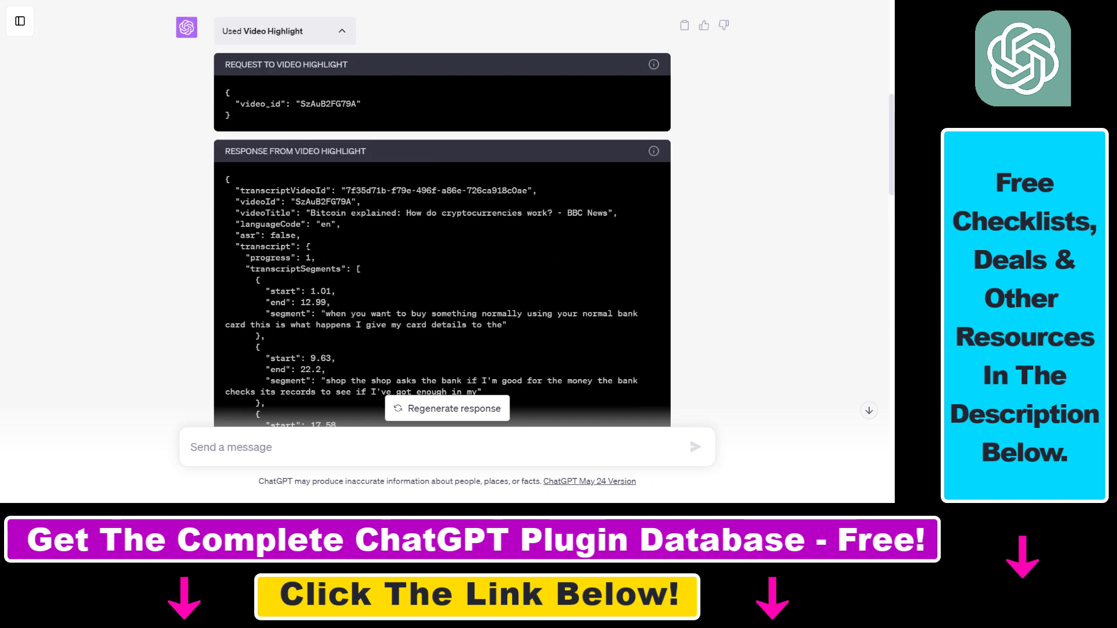
scroll("down", 3)
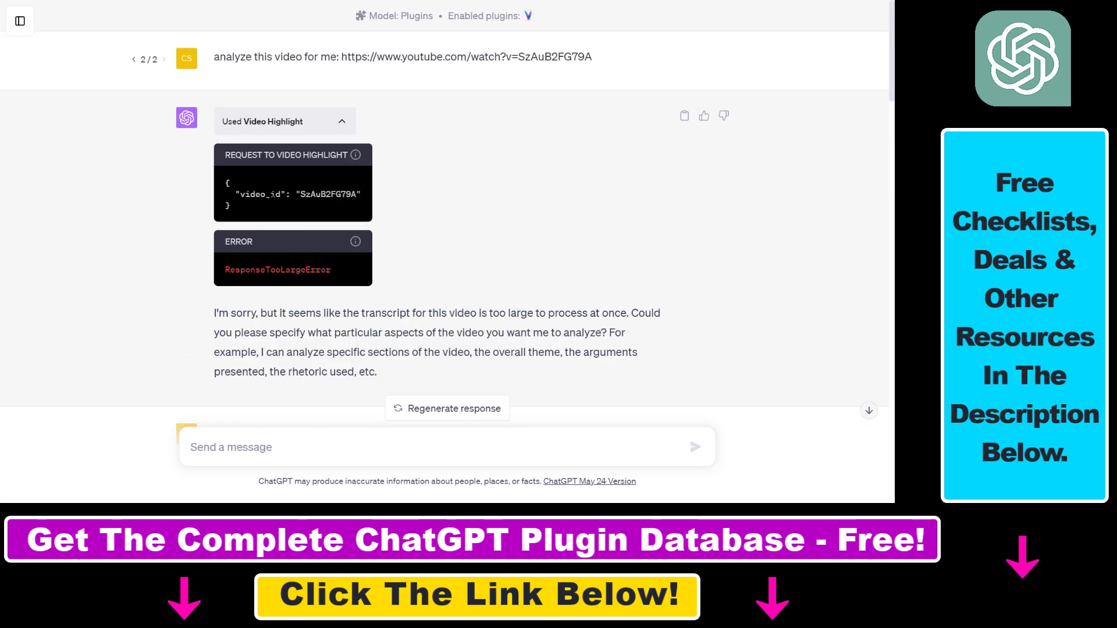
double_click(386, 313)
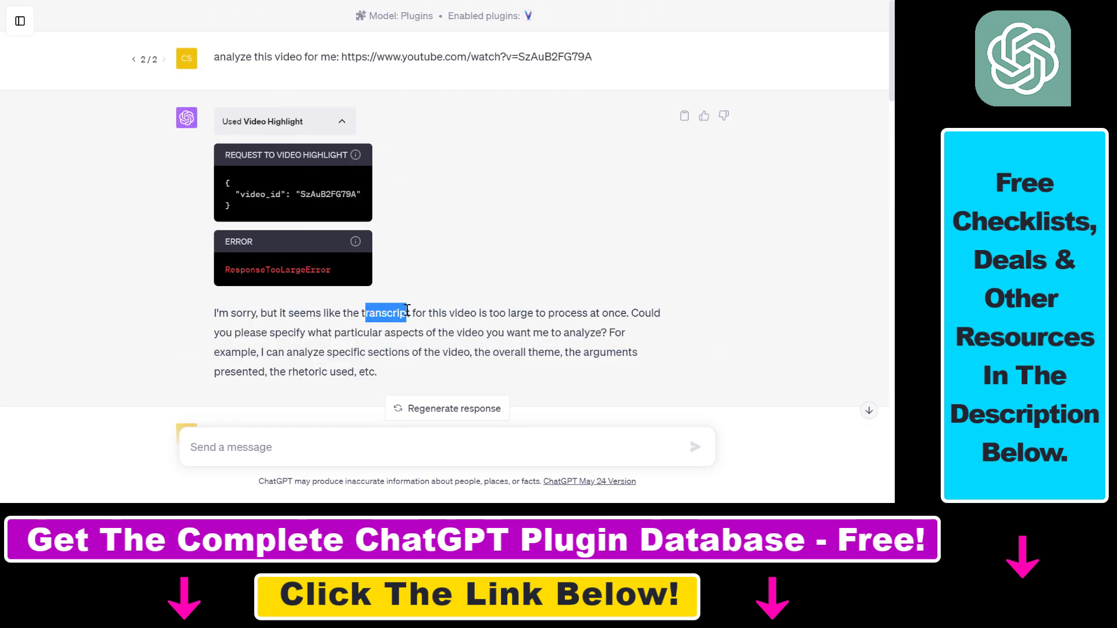
scroll("down", 3)
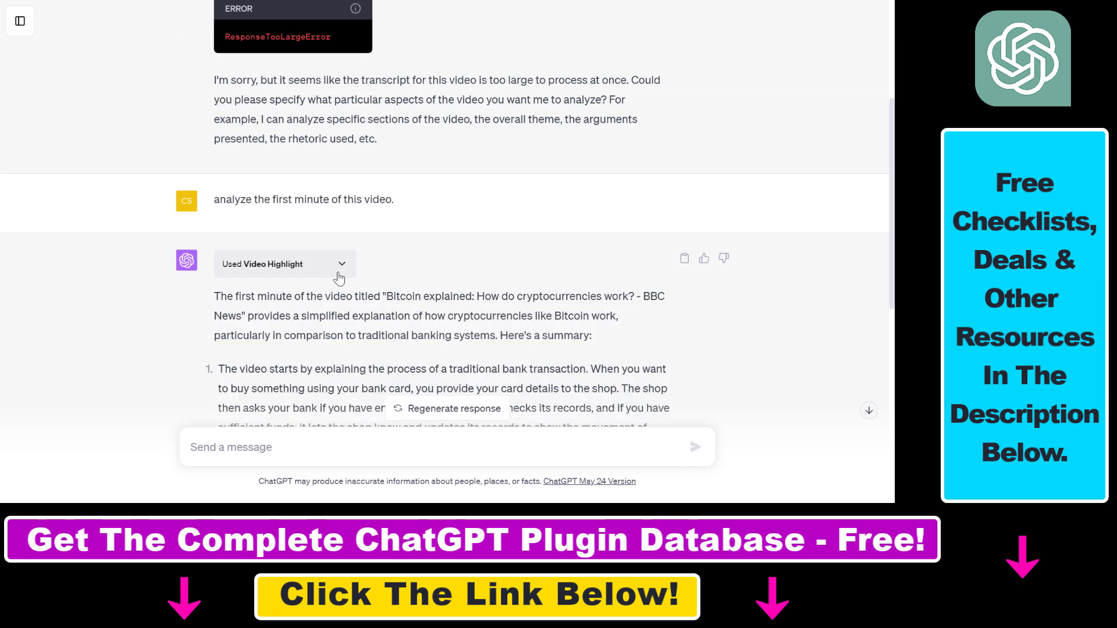
scroll("down", 3)
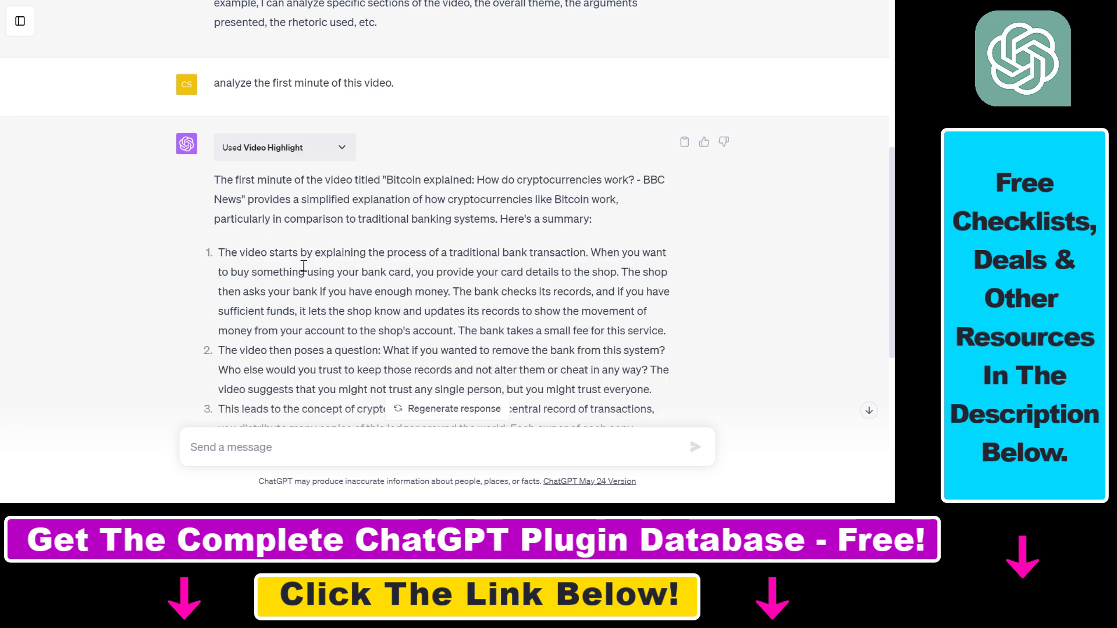
scroll("down", 3)
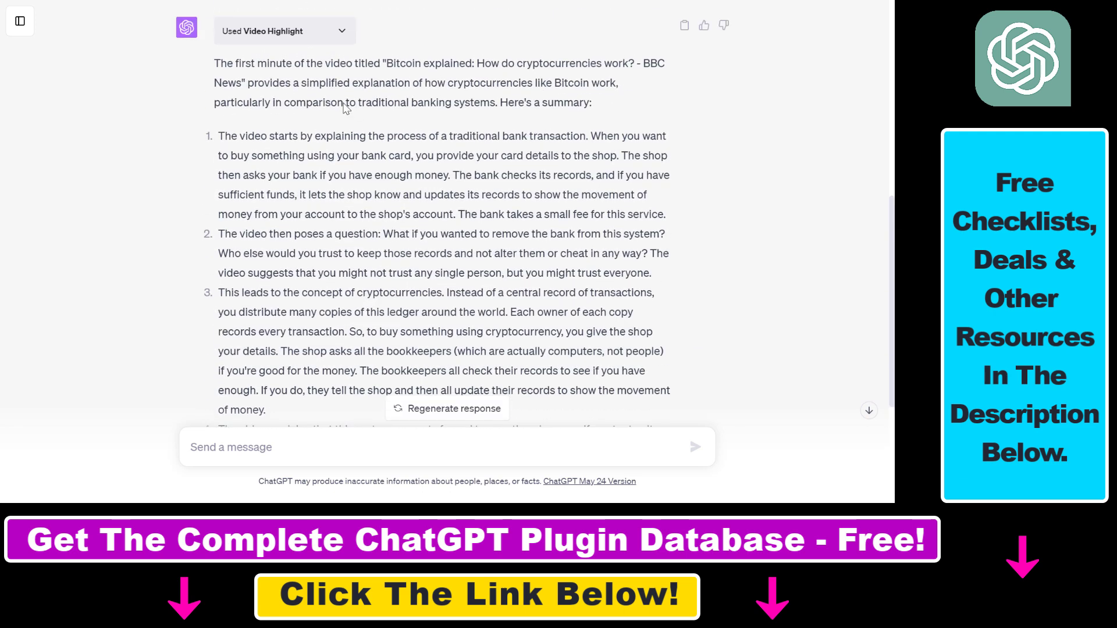
left_click_drag(220, 135, 449, 234)
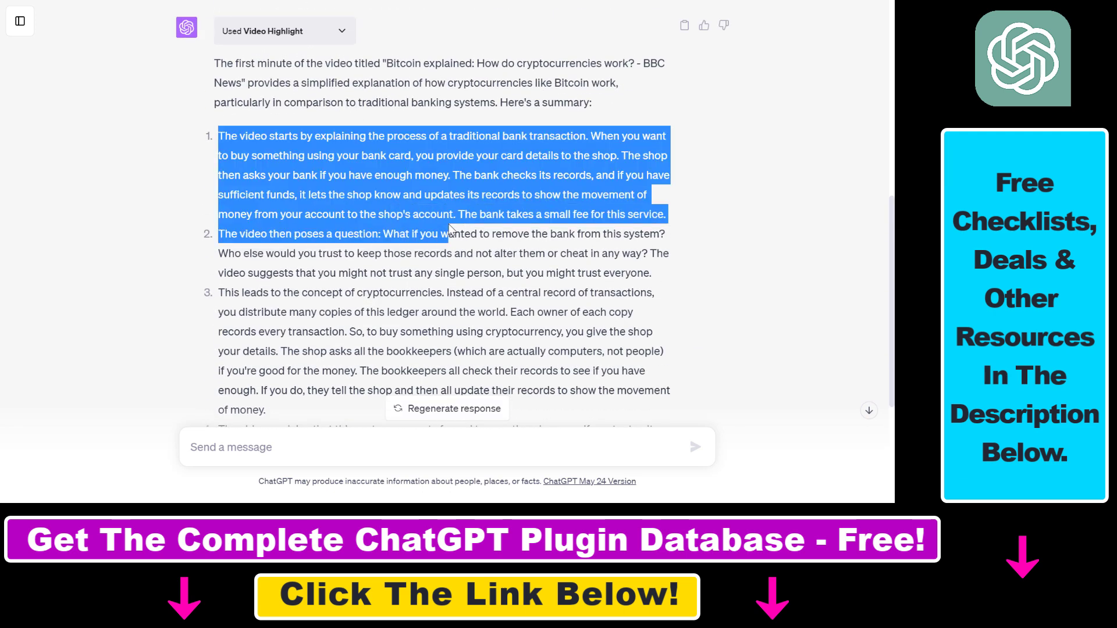
scroll("down", 3)
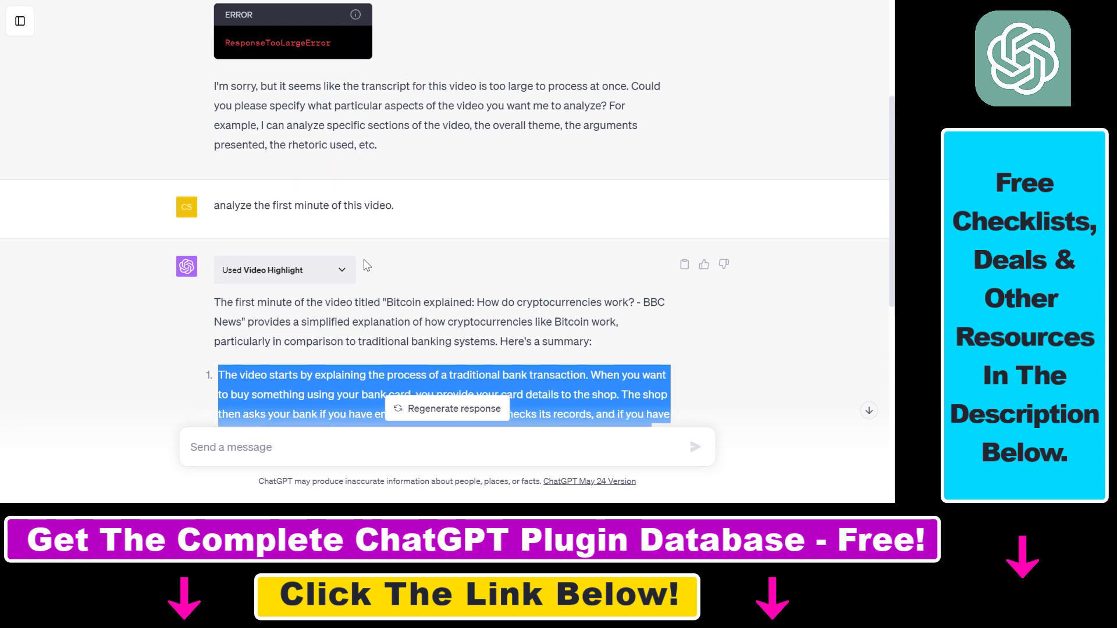
mouse_move(345, 281)
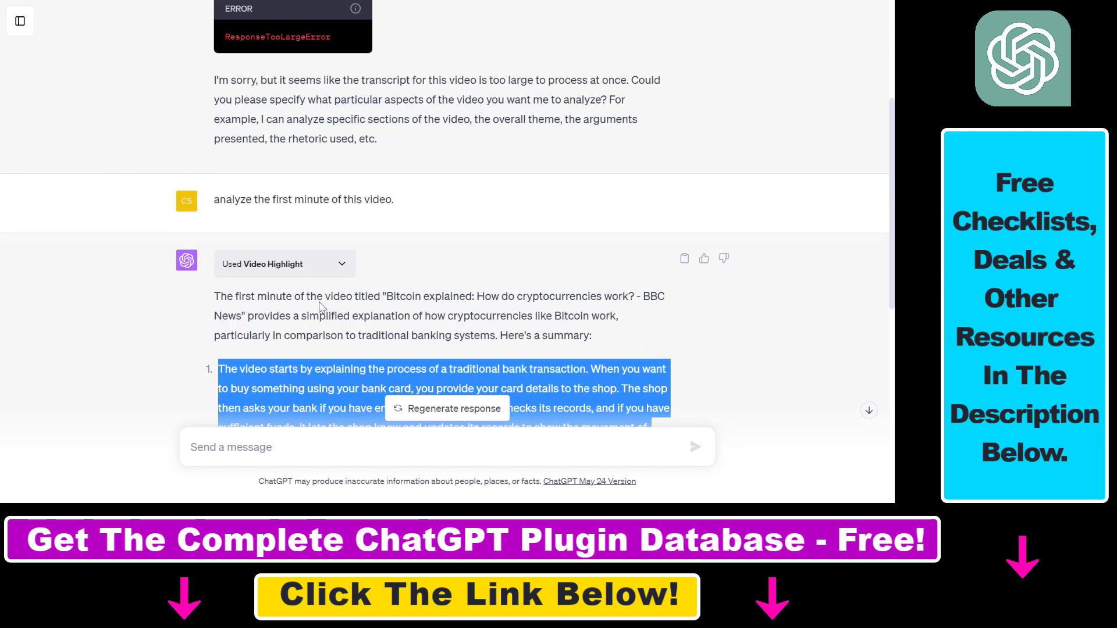
scroll("down", 3)
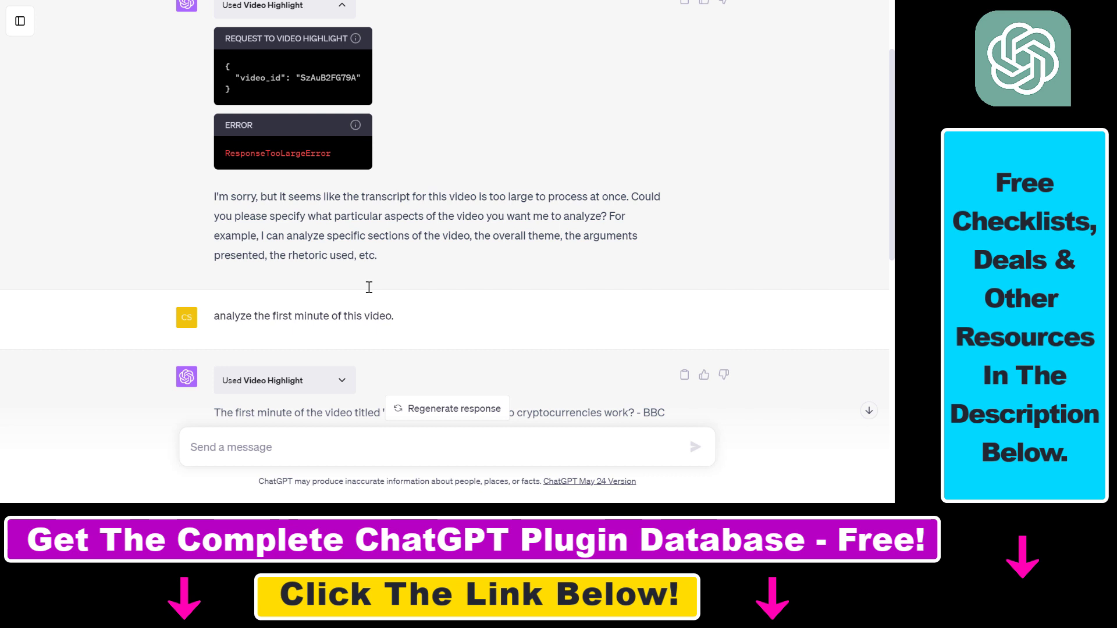
mouse_move(509, 204)
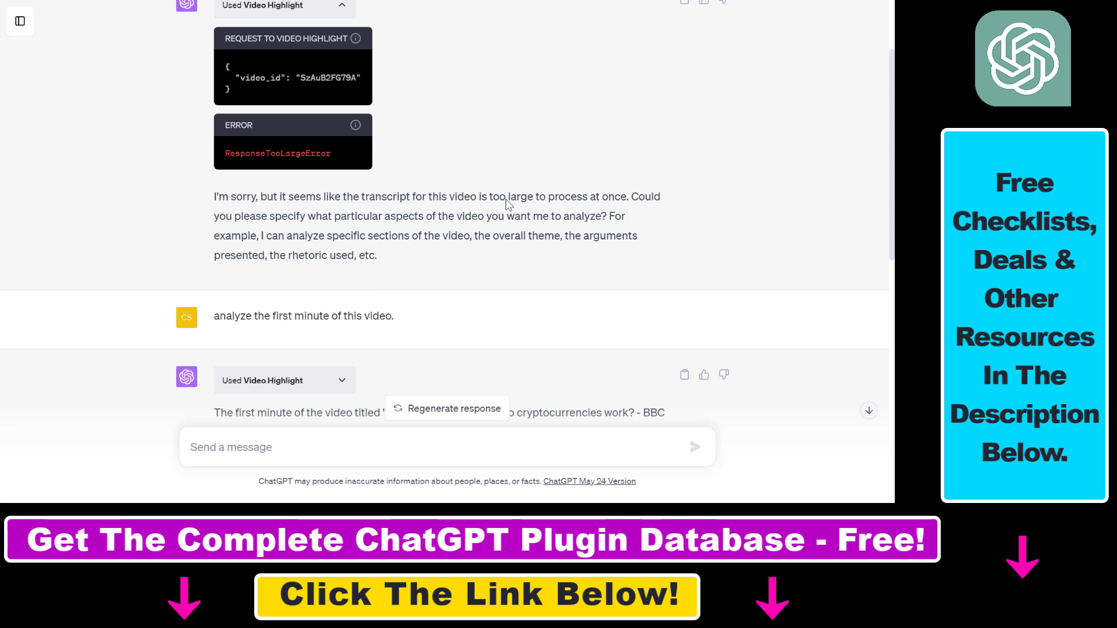
mouse_move(376, 173)
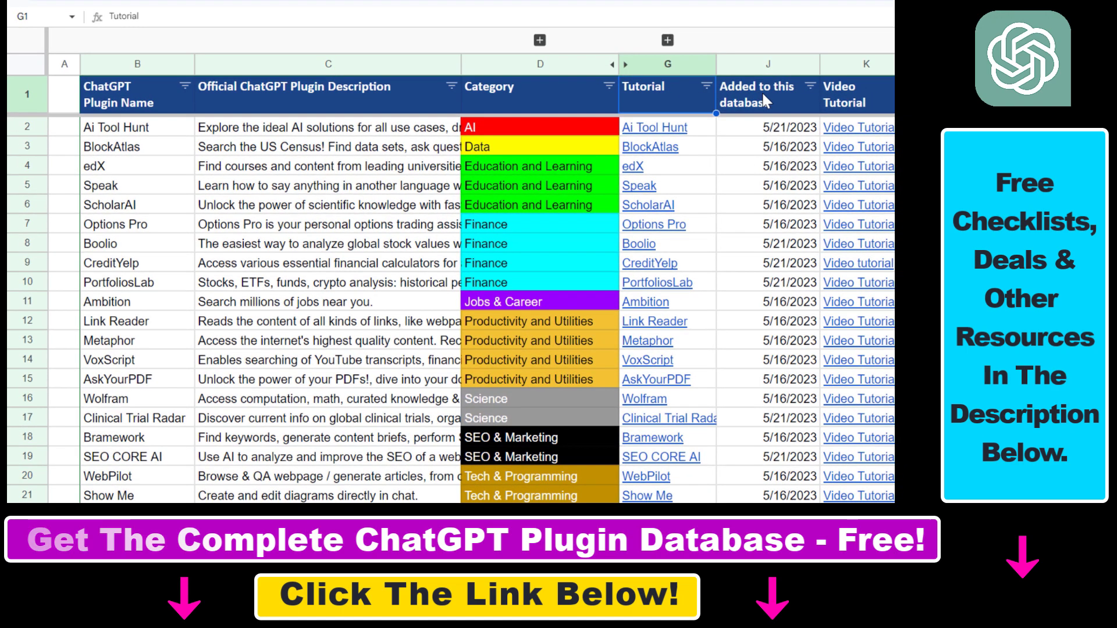
Point out the 'Added to this database' dates column header in the plugin database sheet
left_click(766, 95)
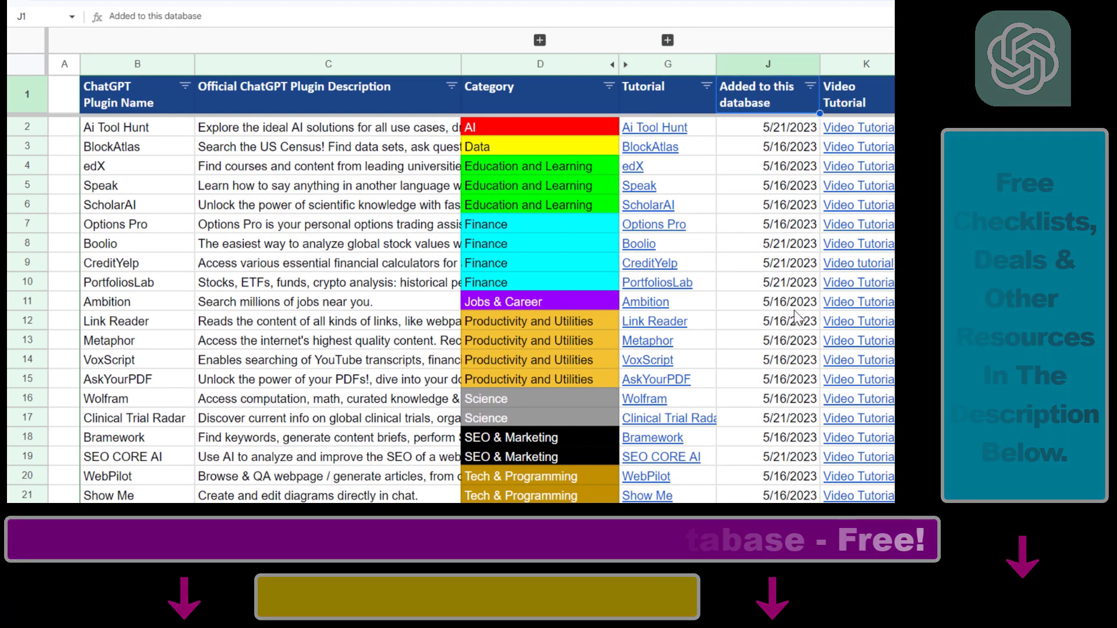